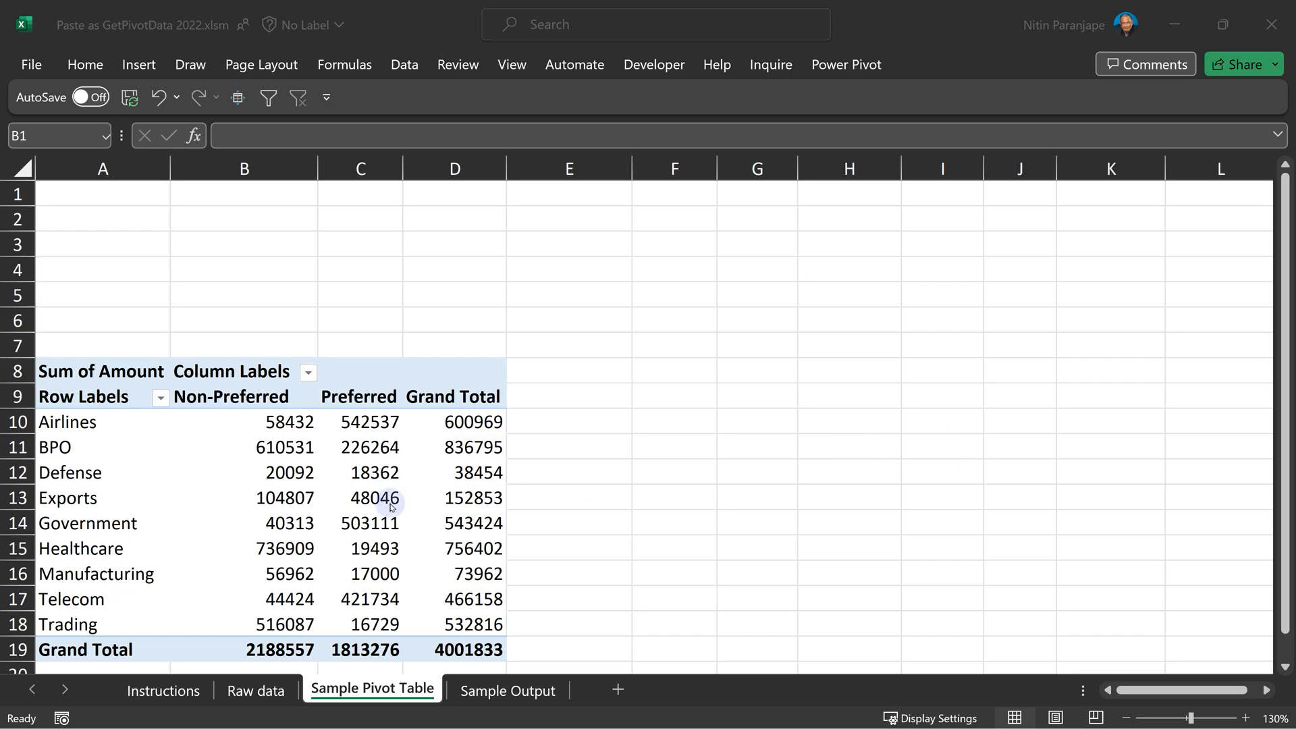
# Step: Paste-link the Defense Preferred pivot value (18362) into B1 and label A1 'PD'
pyautogui.click(369, 472)
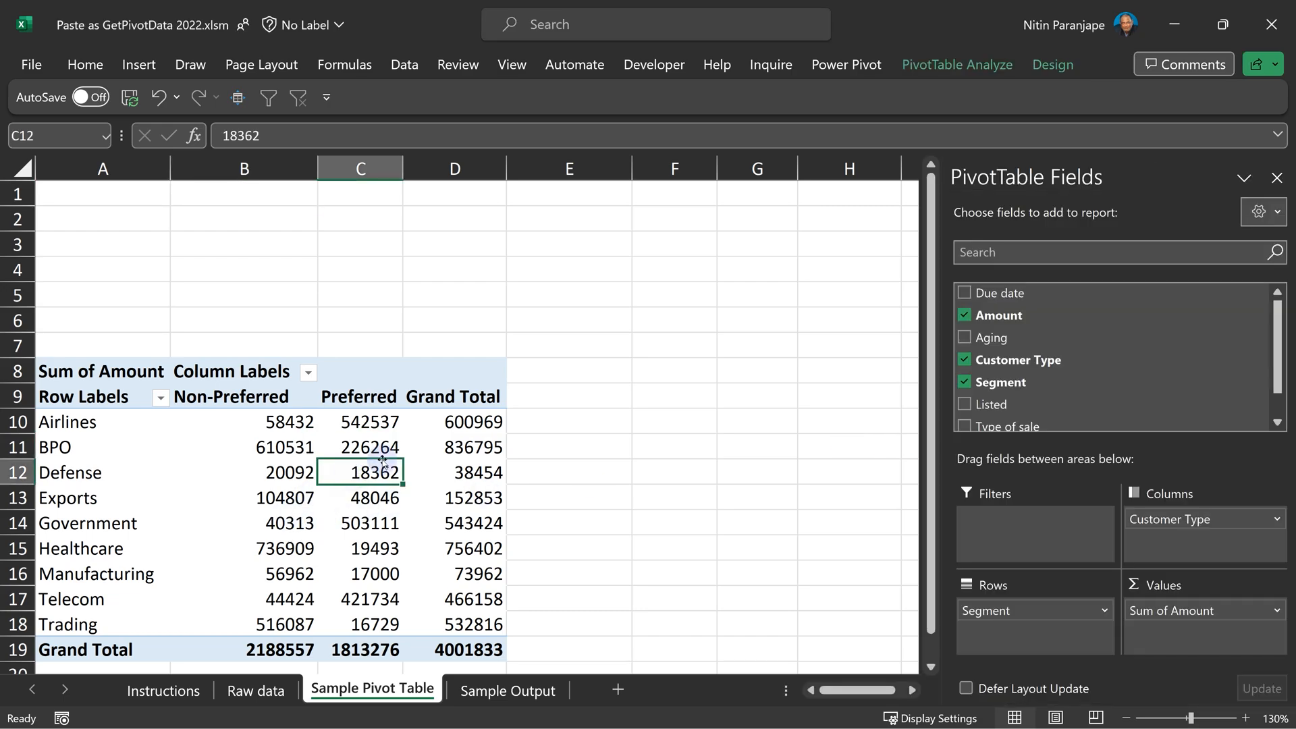
pyautogui.press('ctrl+c')
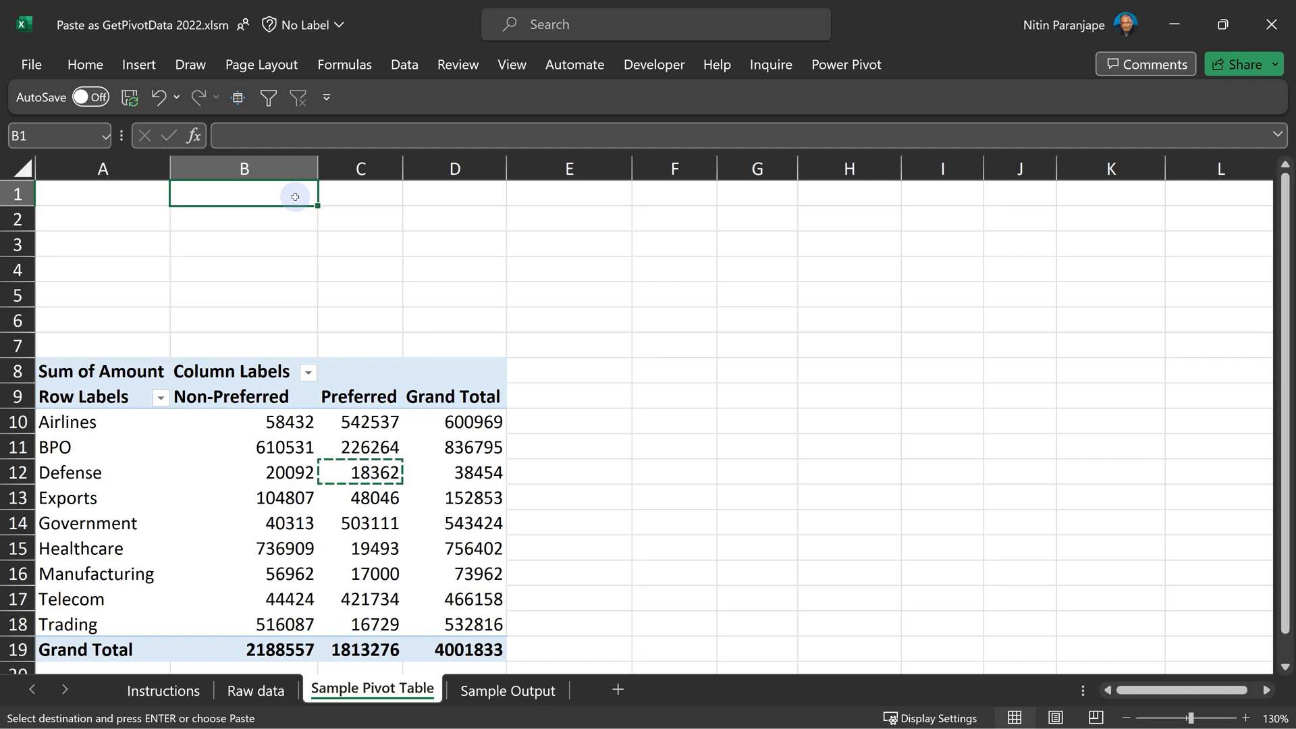
pyautogui.rightClick(243, 194)
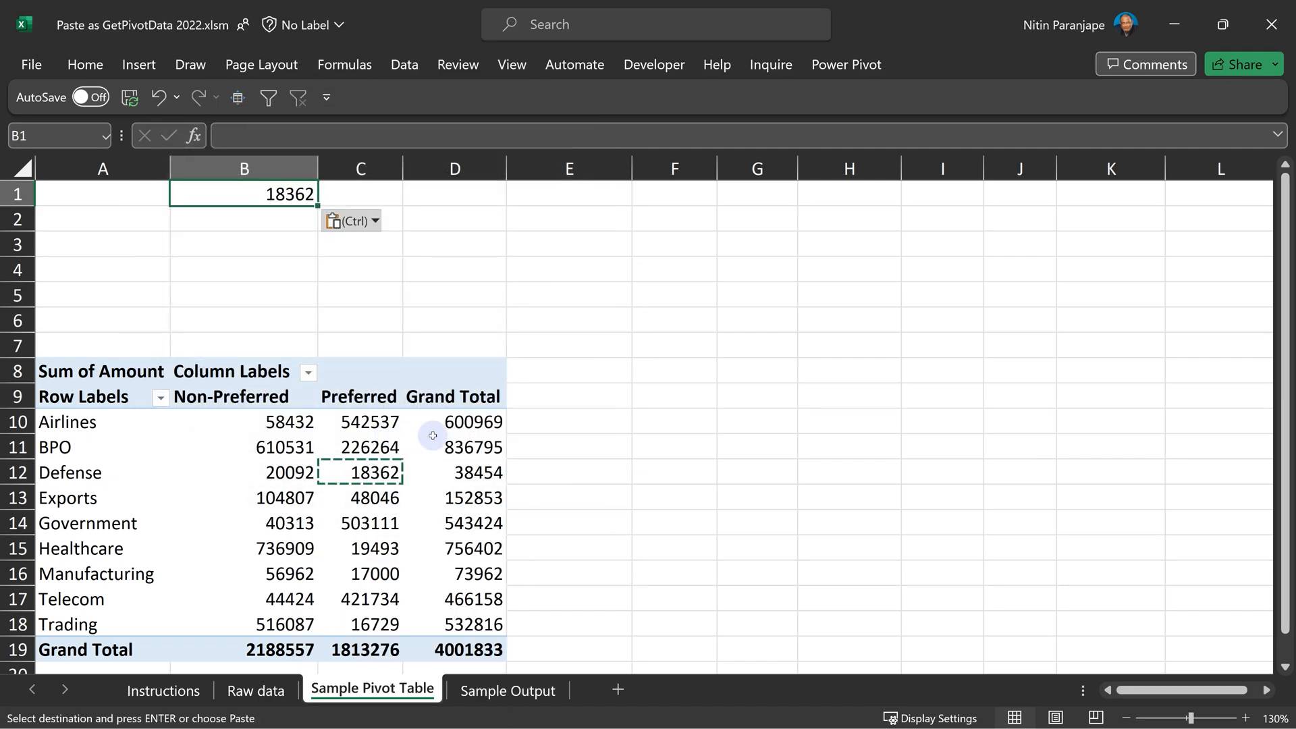
pyautogui.click(103, 193)
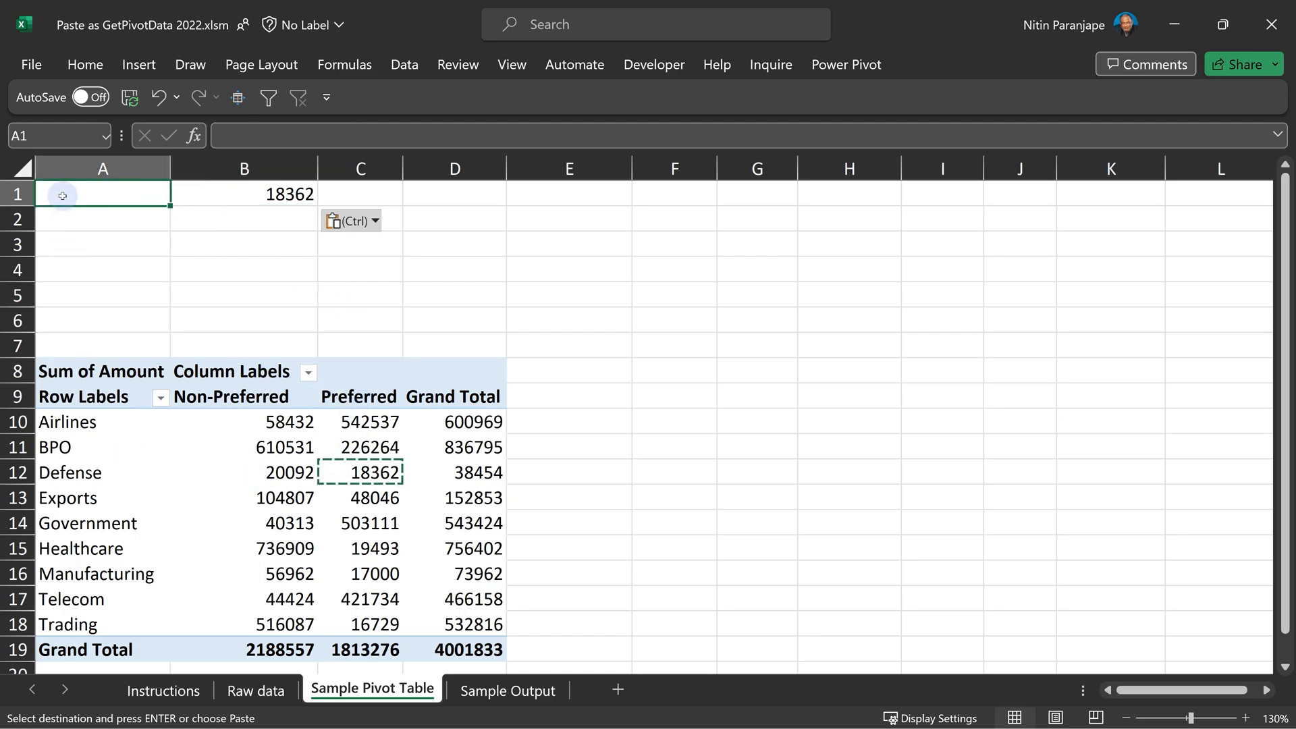
pyautogui.write('PD')
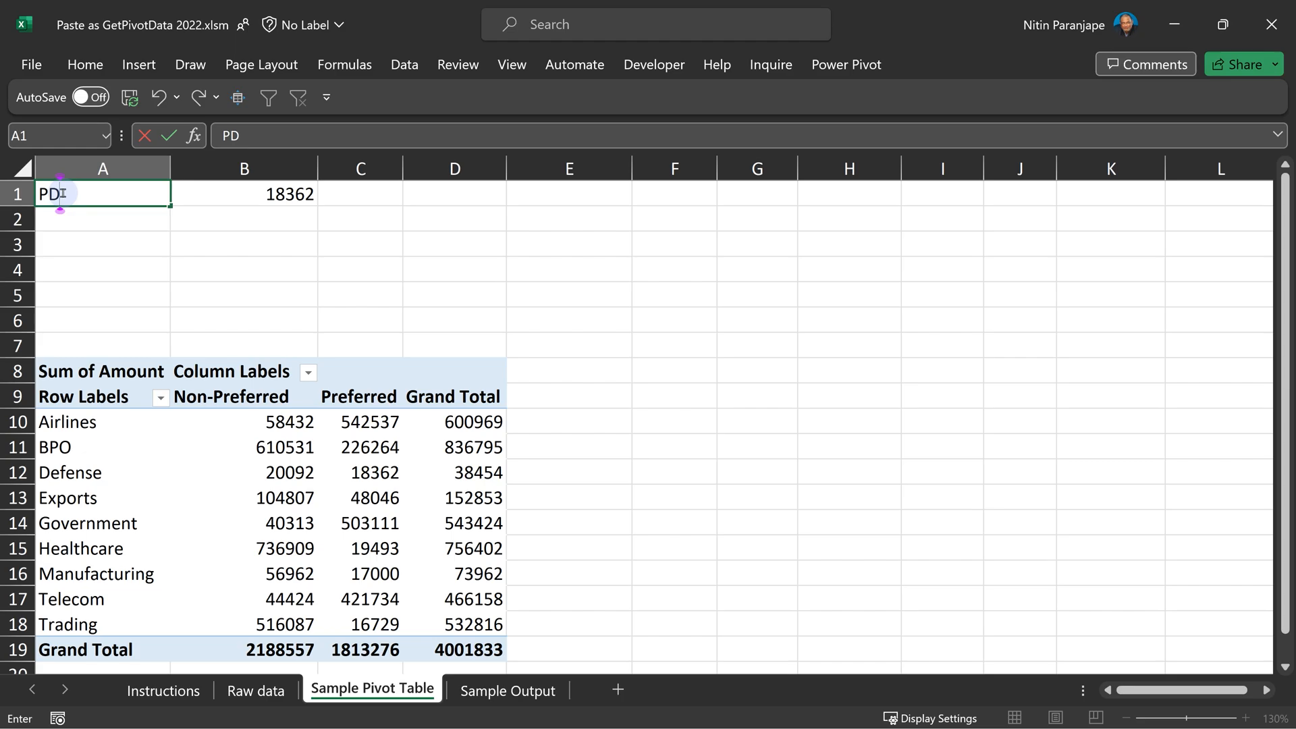
# Step: Select a cell inside the pivot table to rearrange Segment and Customer Type
pyautogui.click(243, 523)
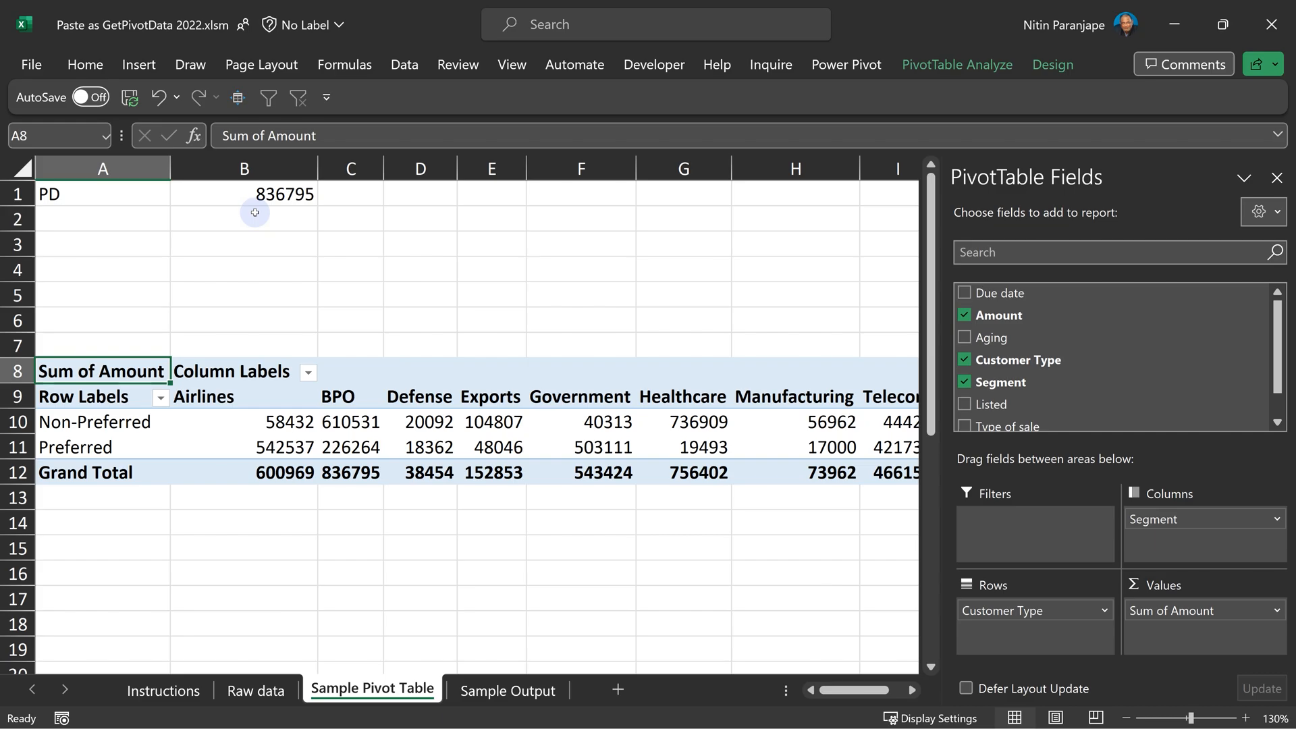
pyautogui.moveTo(102, 209)
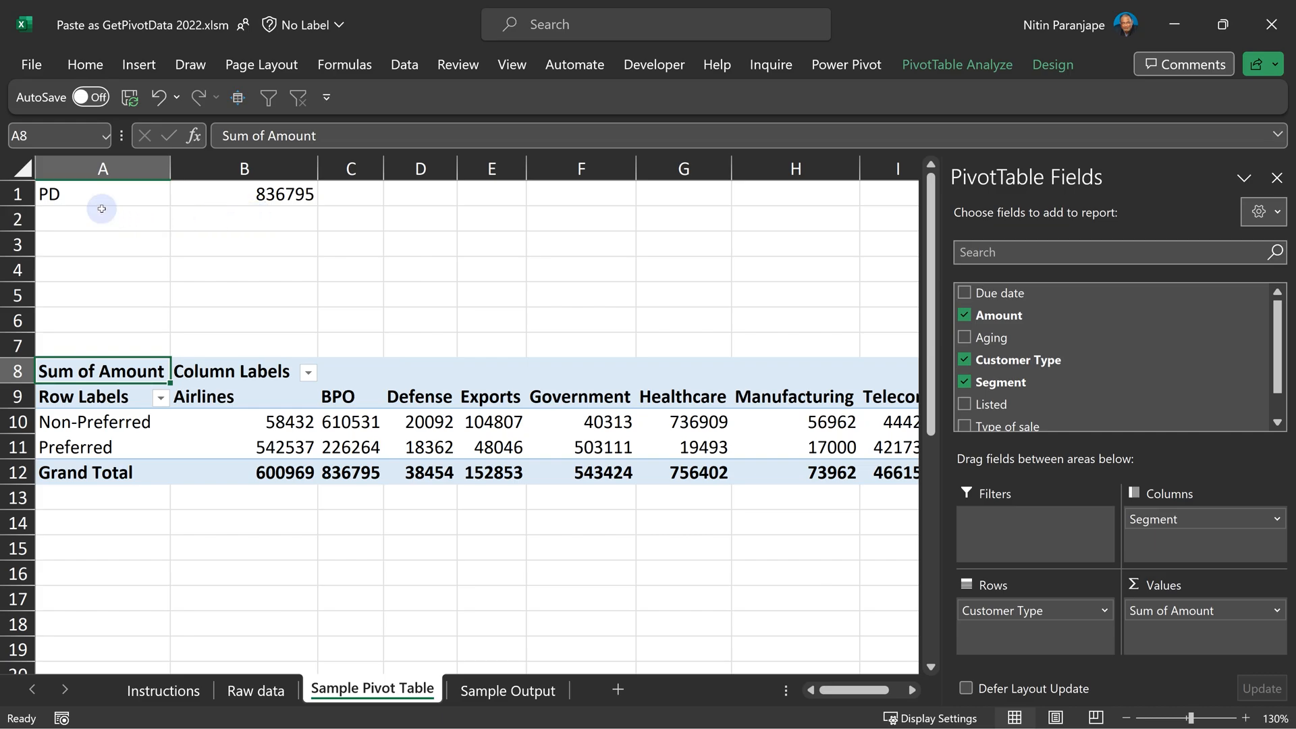
pyautogui.moveTo(183, 190)
pyautogui.write('=')
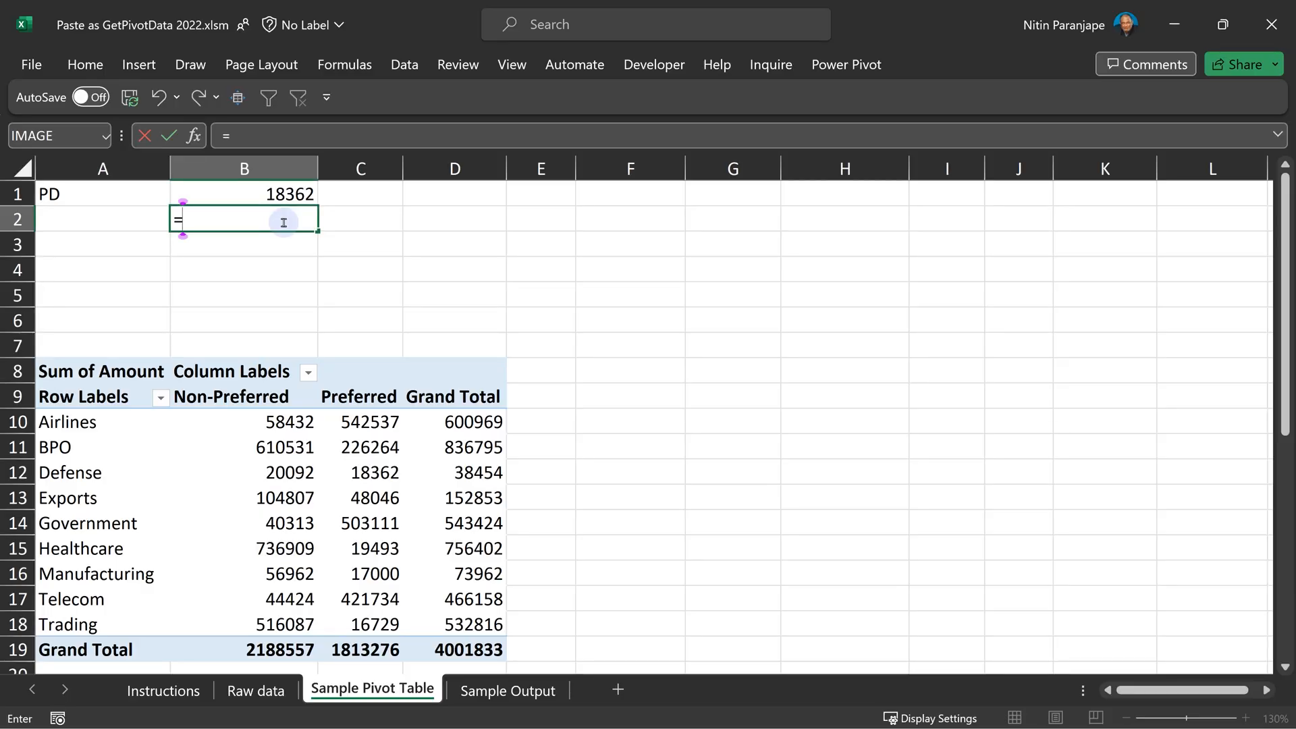
pyautogui.moveTo(353, 462)
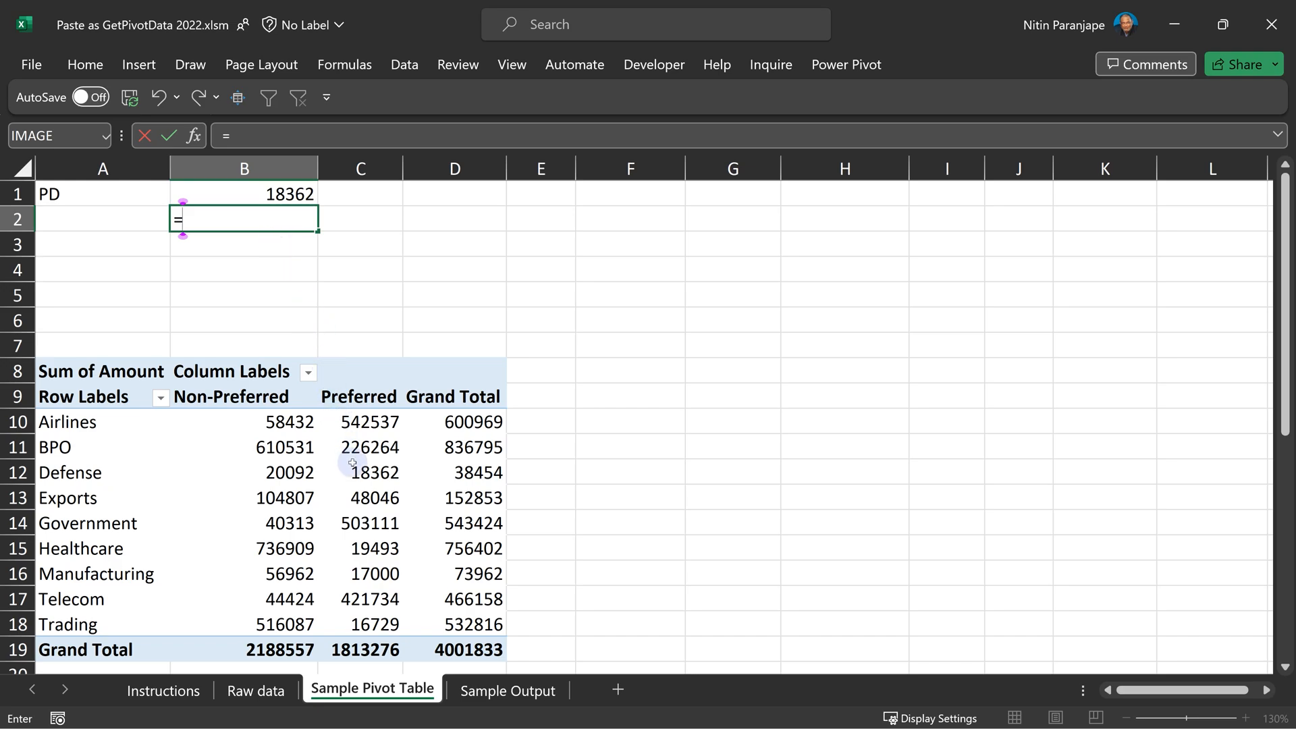
# Step: Reference pivot cell C12 (Defense Preferred) to build the GETPIVOTDATA formula
pyautogui.click(369, 472)
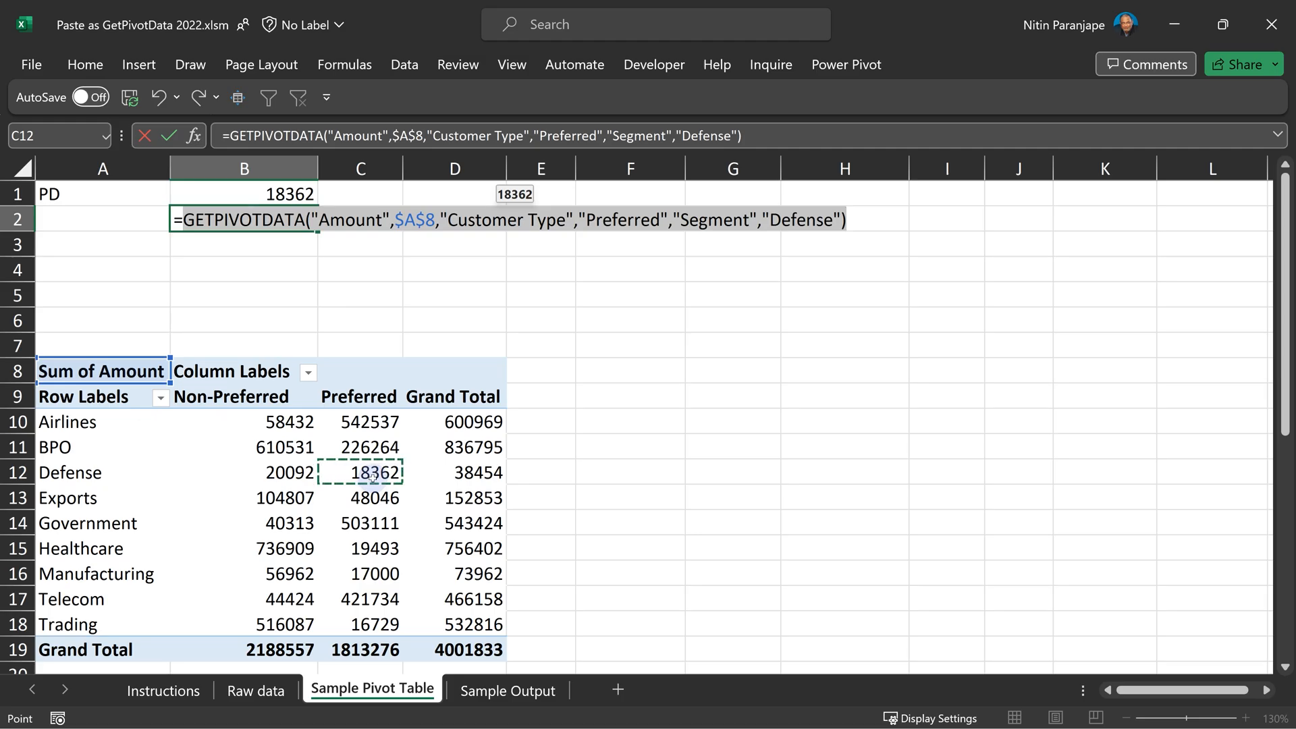
pyautogui.click(359, 573)
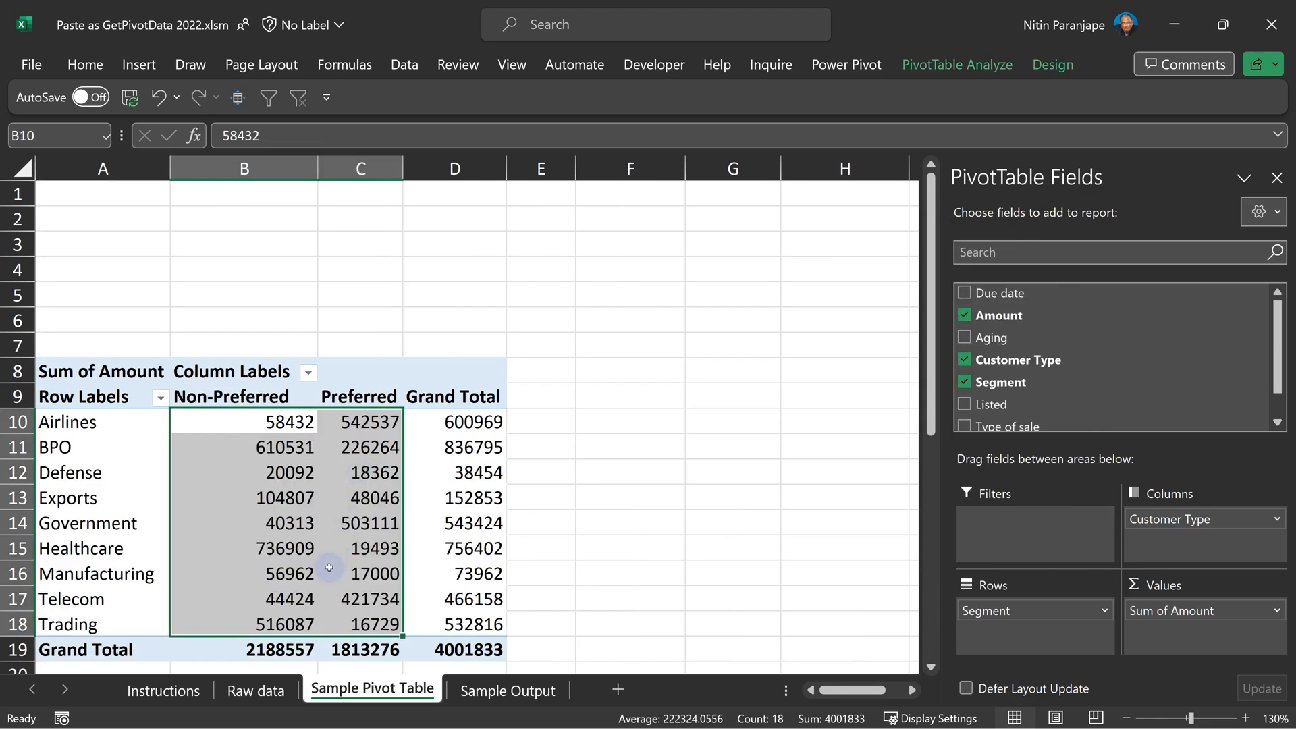
pyautogui.moveTo(759, 718)
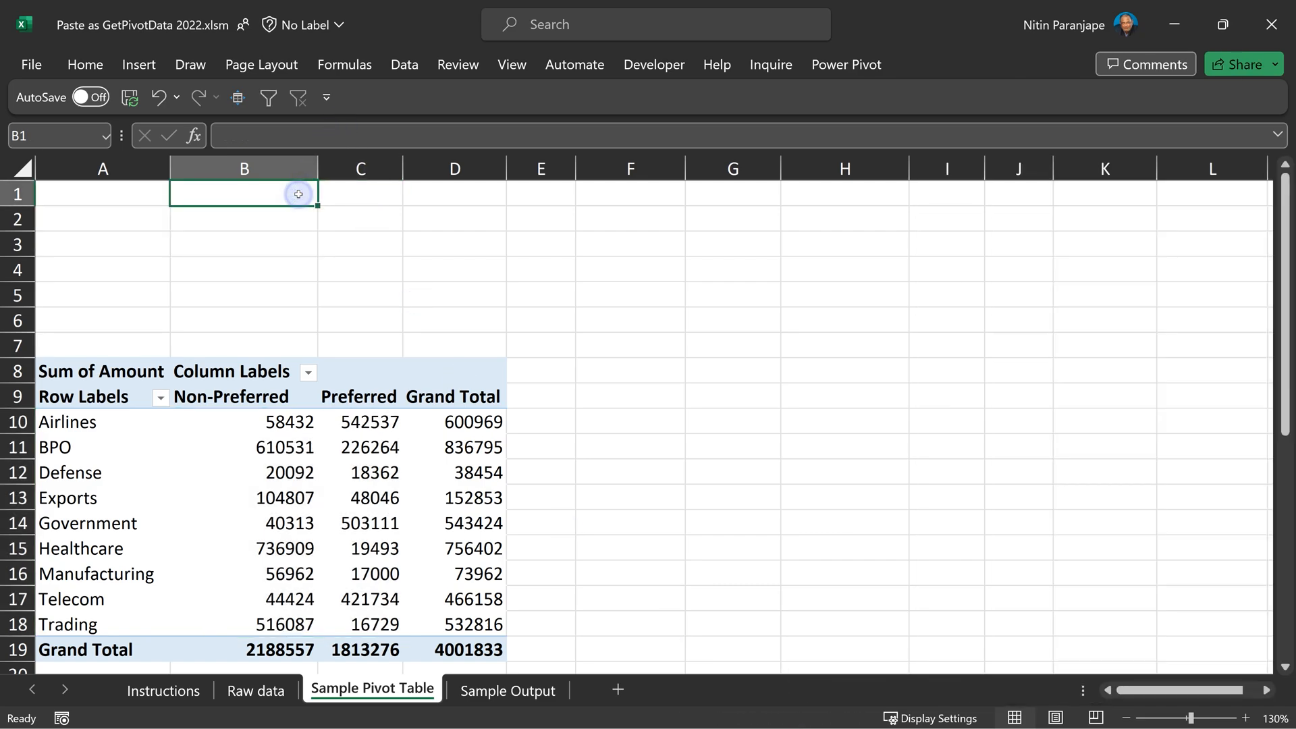
pyautogui.write('=')
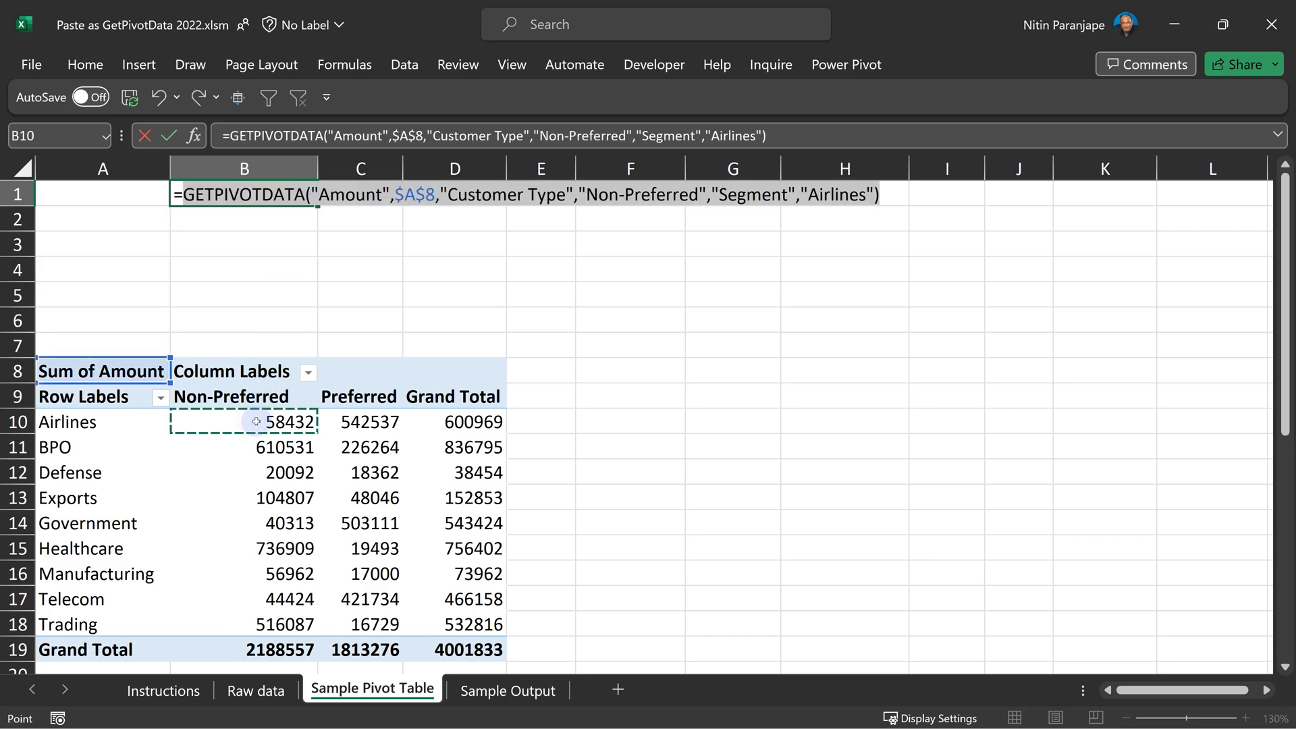
pyautogui.press('Return')
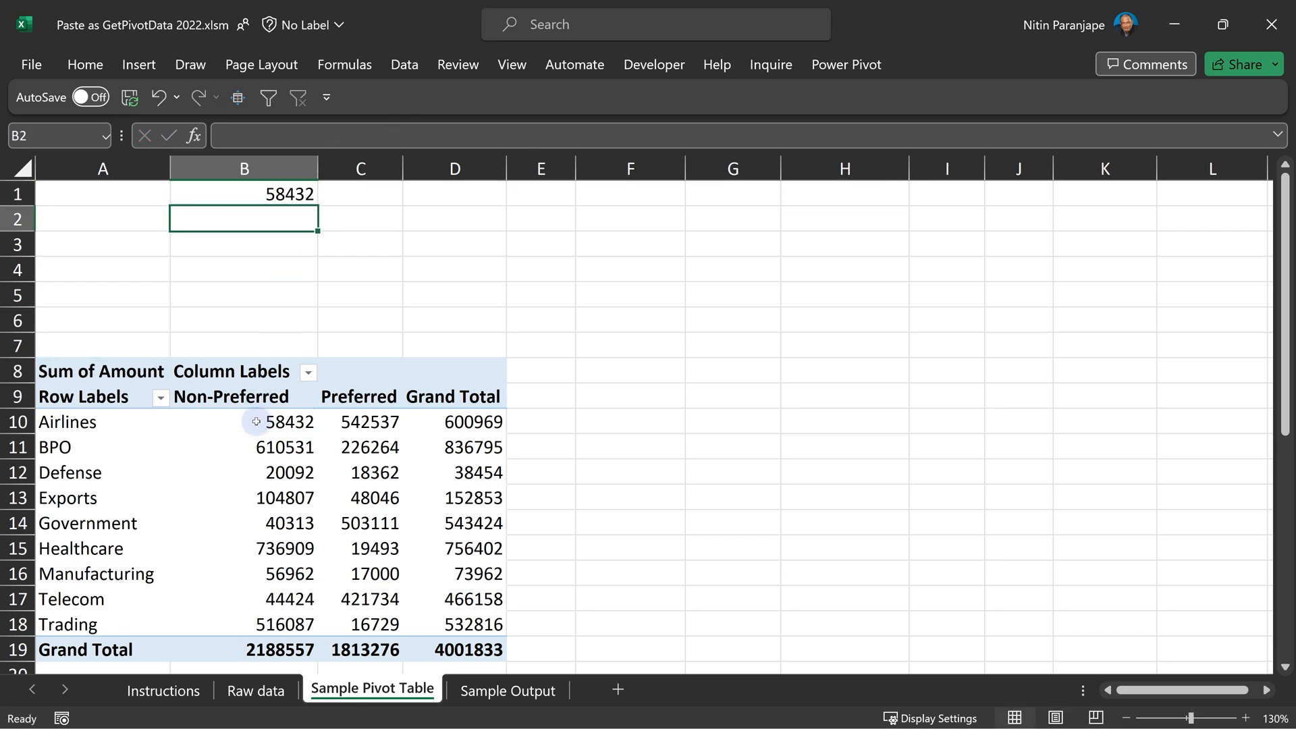
pyautogui.write('=')
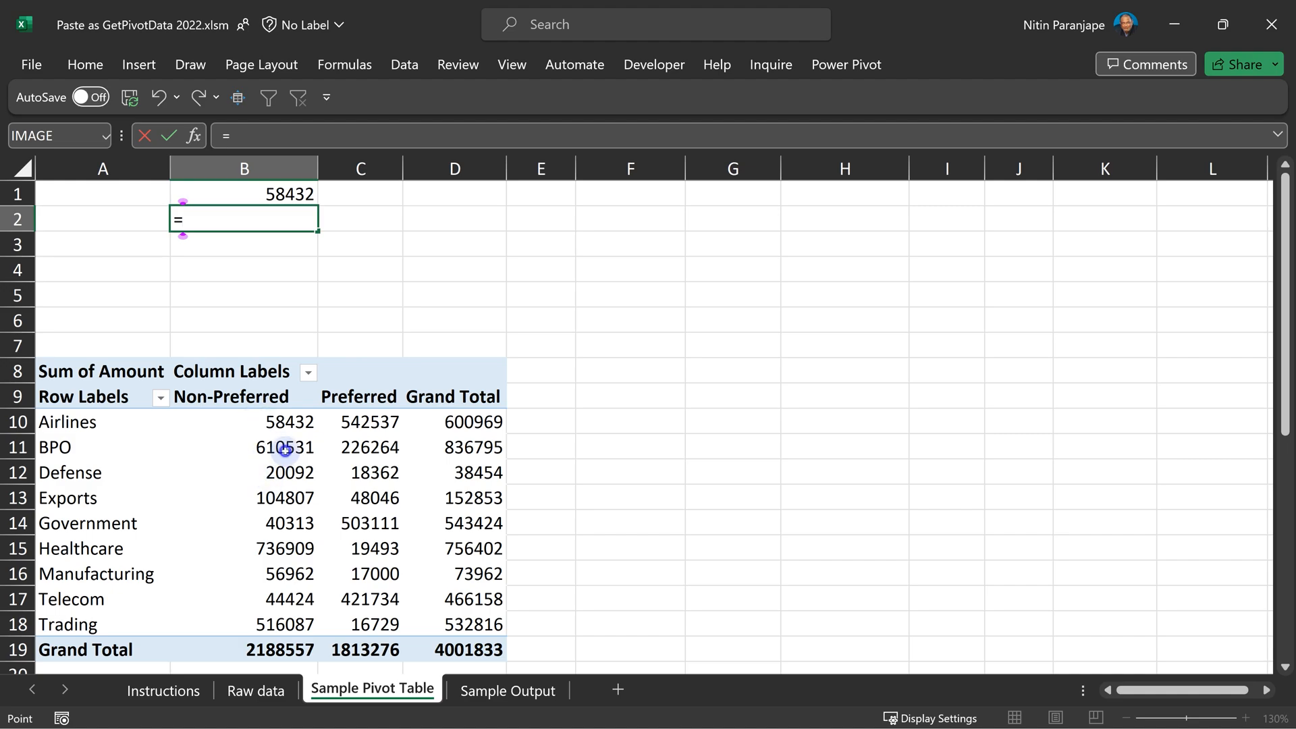
pyautogui.press('Escape')
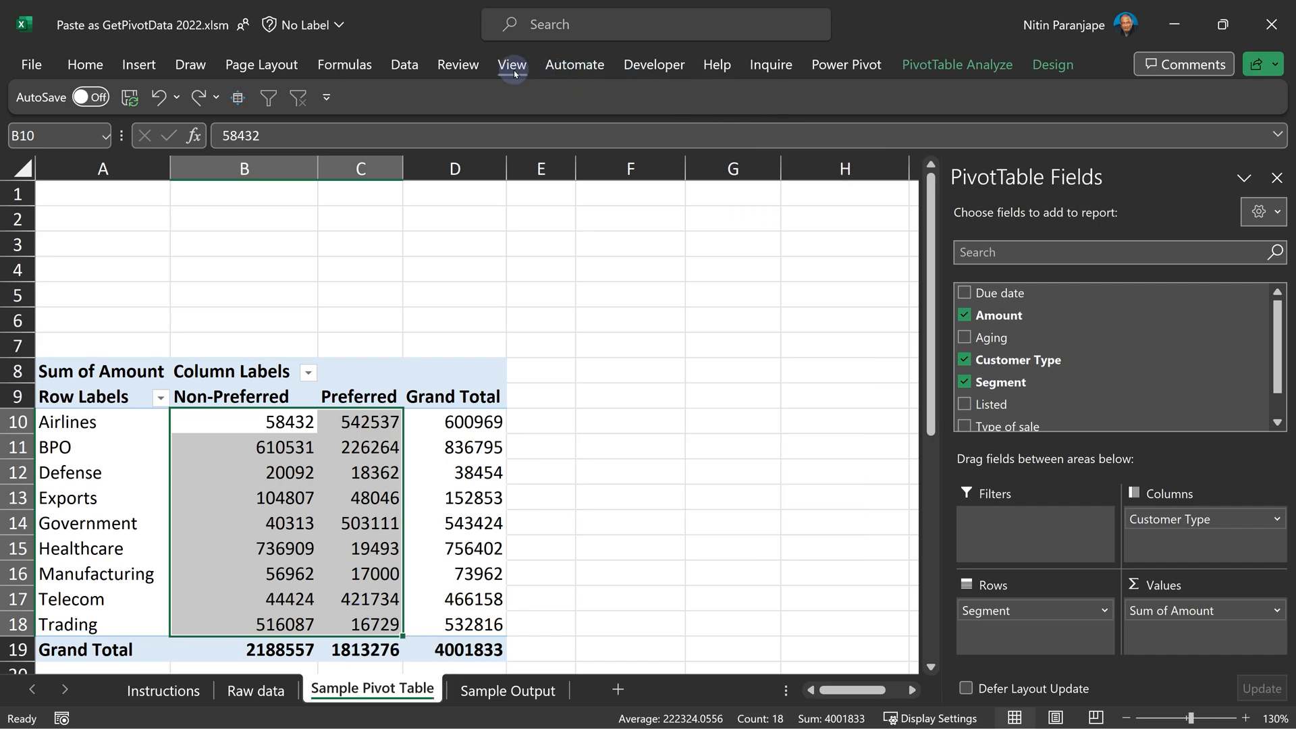
# Step: Run this workbook's pastepivot macro on B10:C18 to generate Sheet3's GETPIVOTDATA formulas
pyautogui.click(1224, 115)
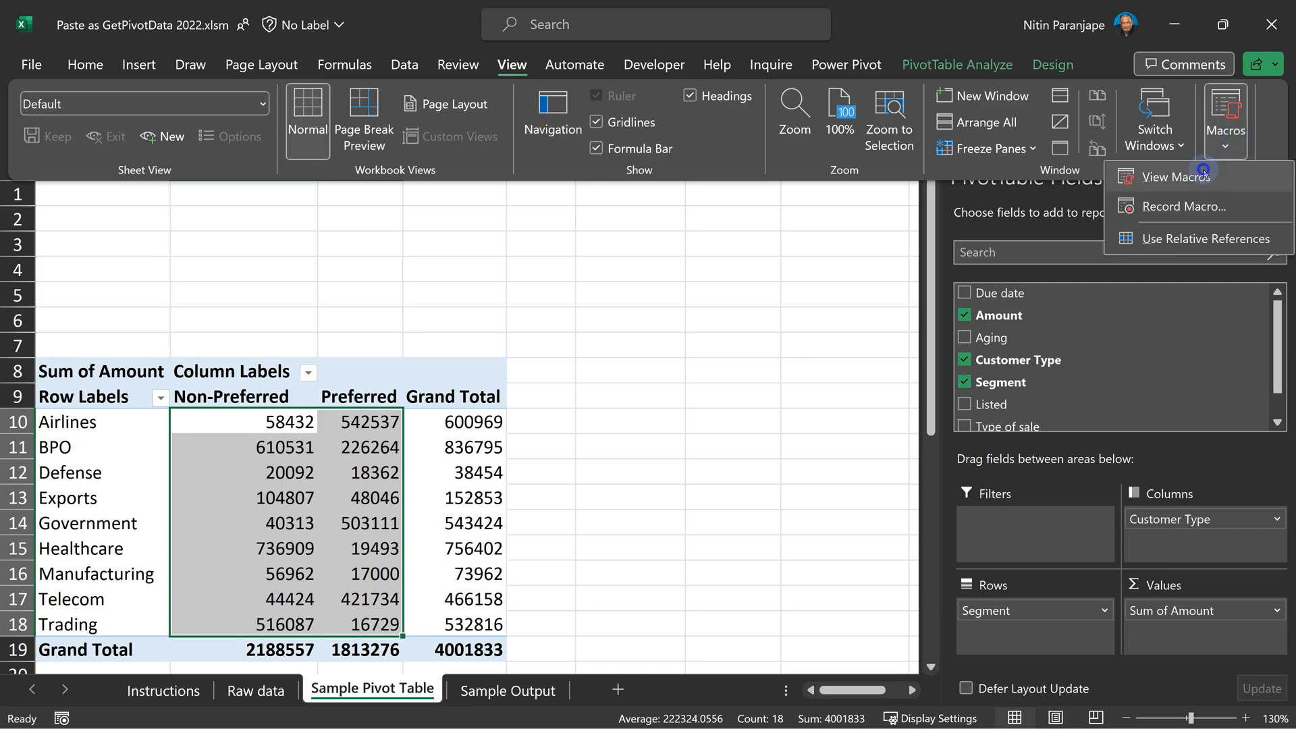
pyautogui.click(1167, 176)
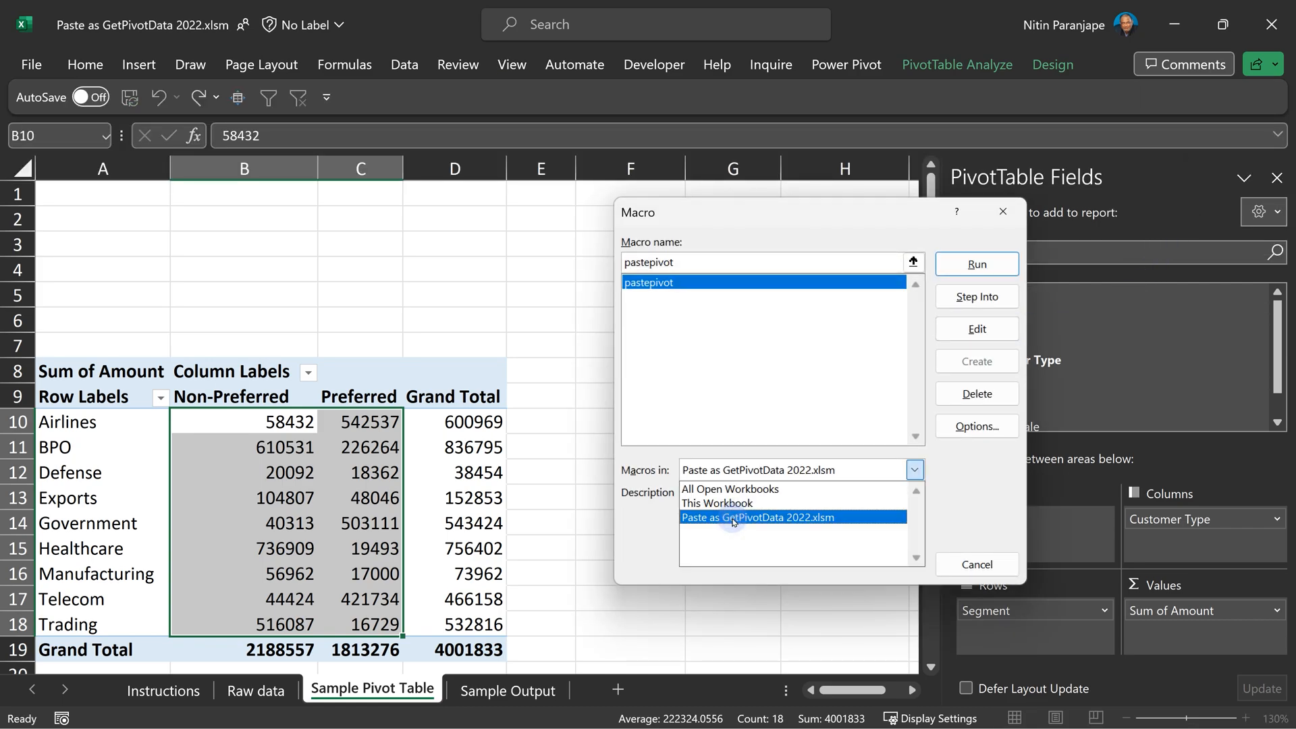
pyautogui.click(732, 517)
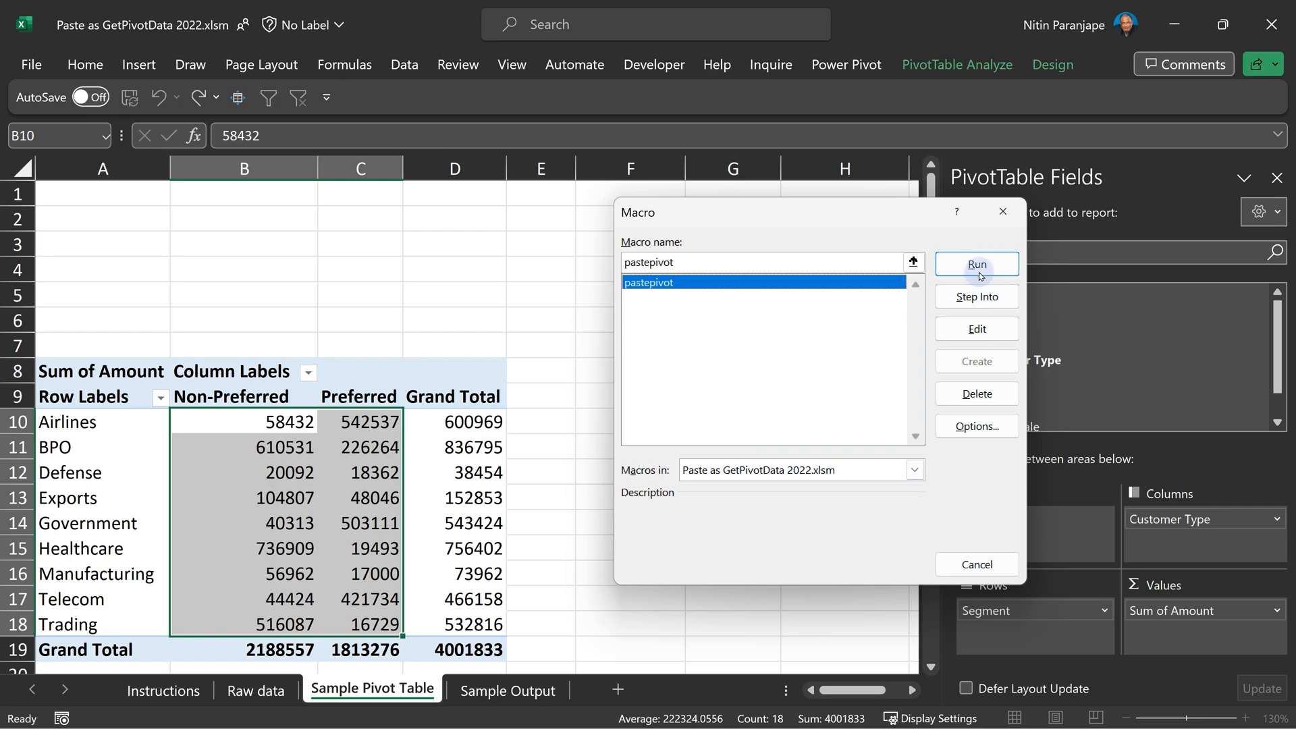
pyautogui.click(976, 265)
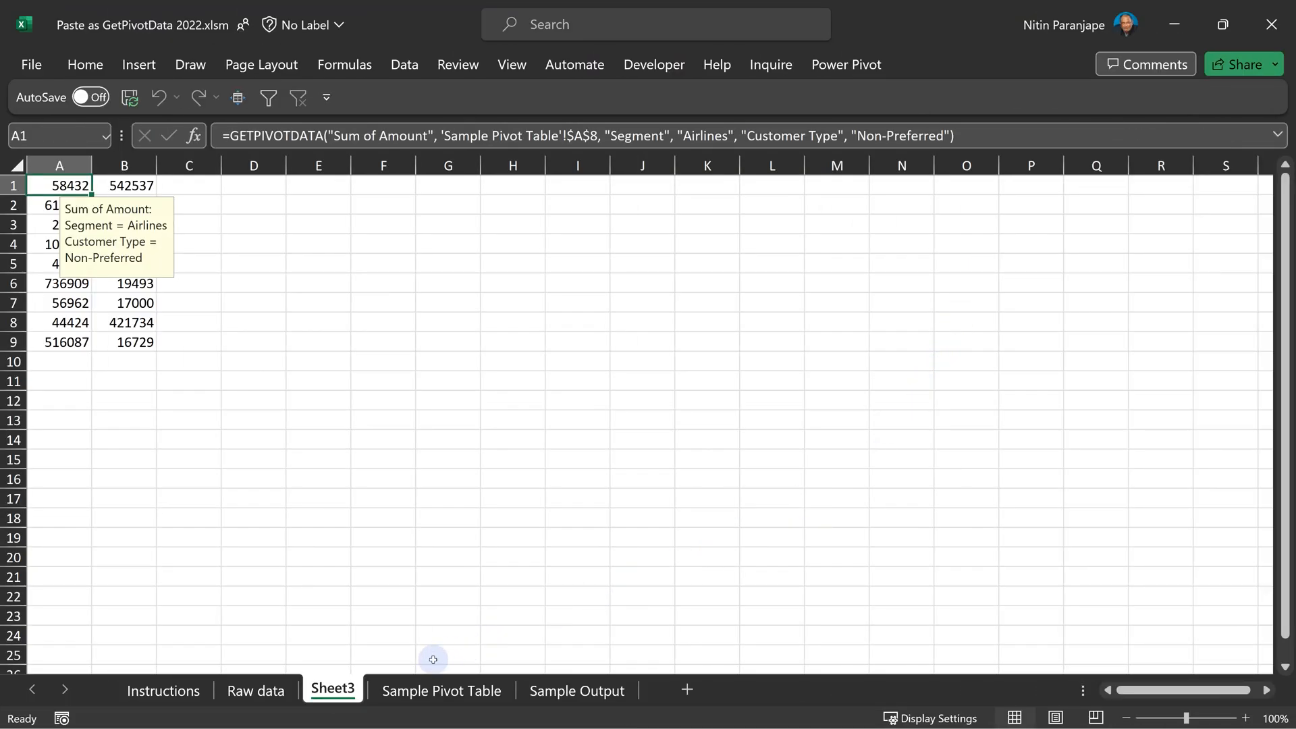
pyautogui.moveTo(132, 362)
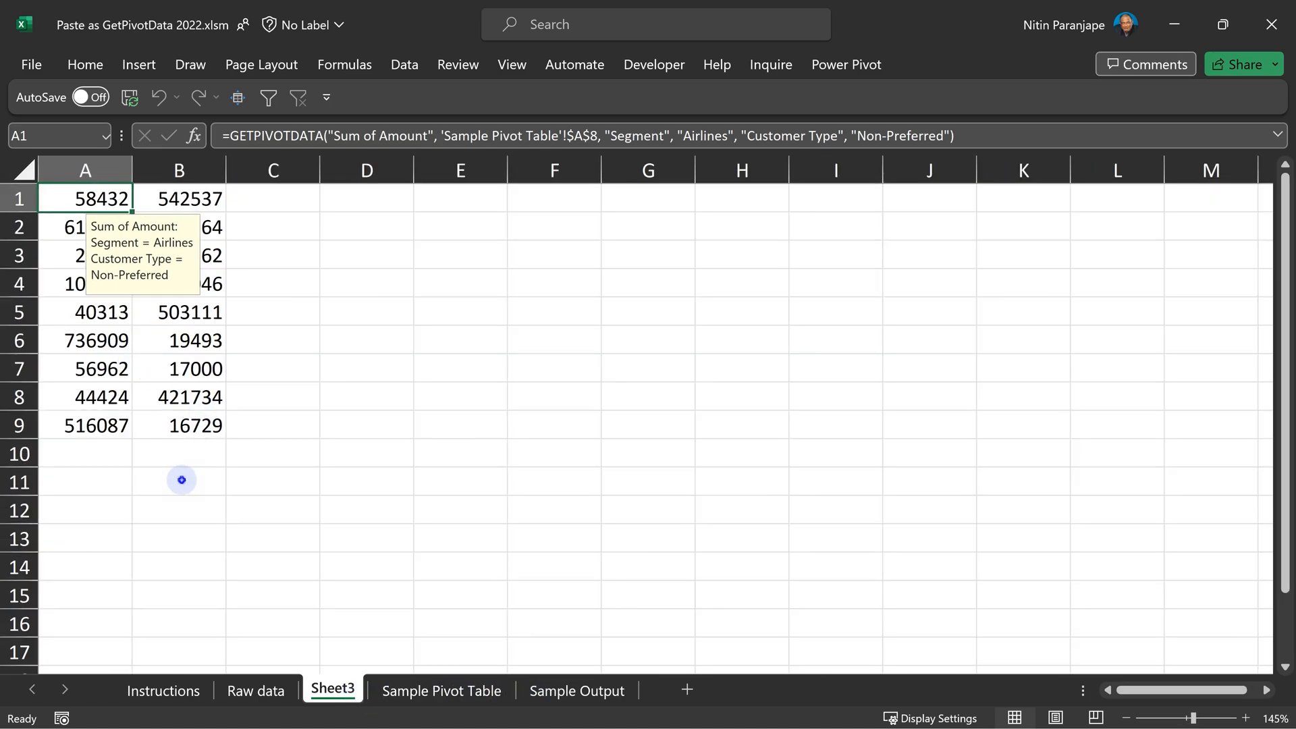
pyautogui.click(179, 482)
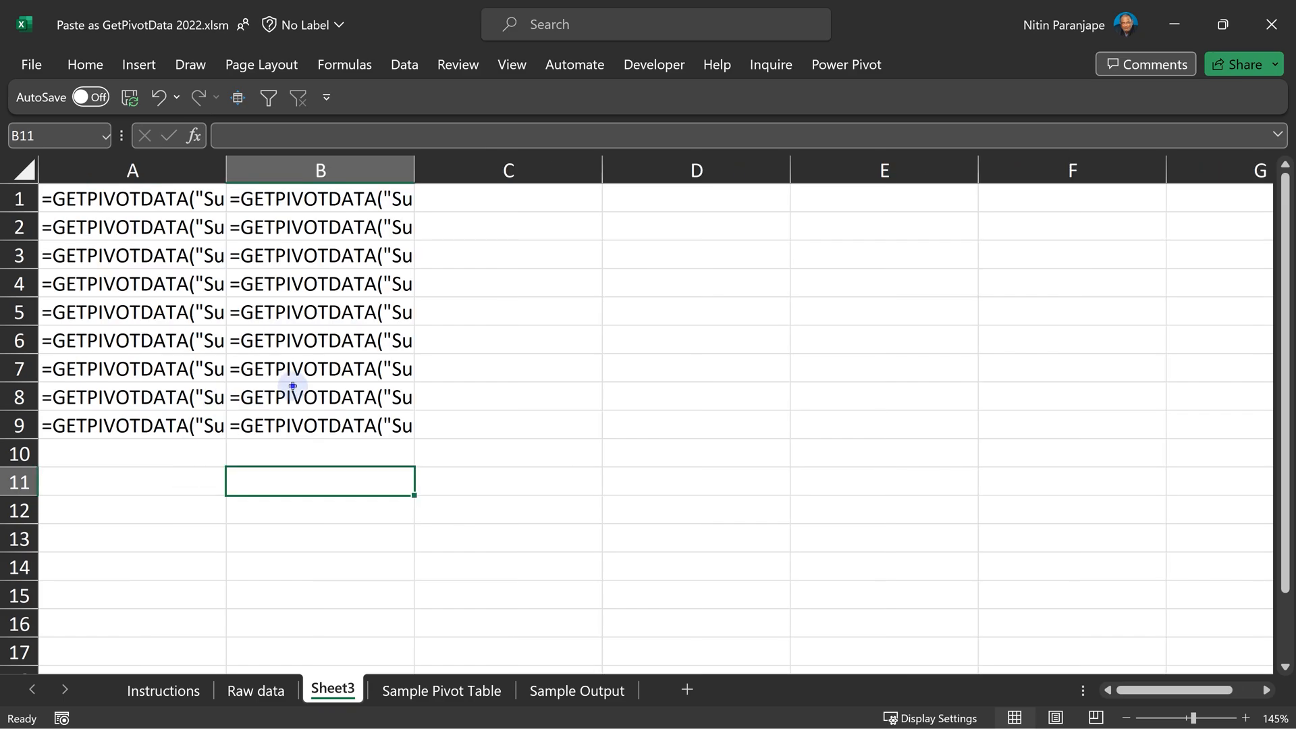
pyautogui.click(441, 690)
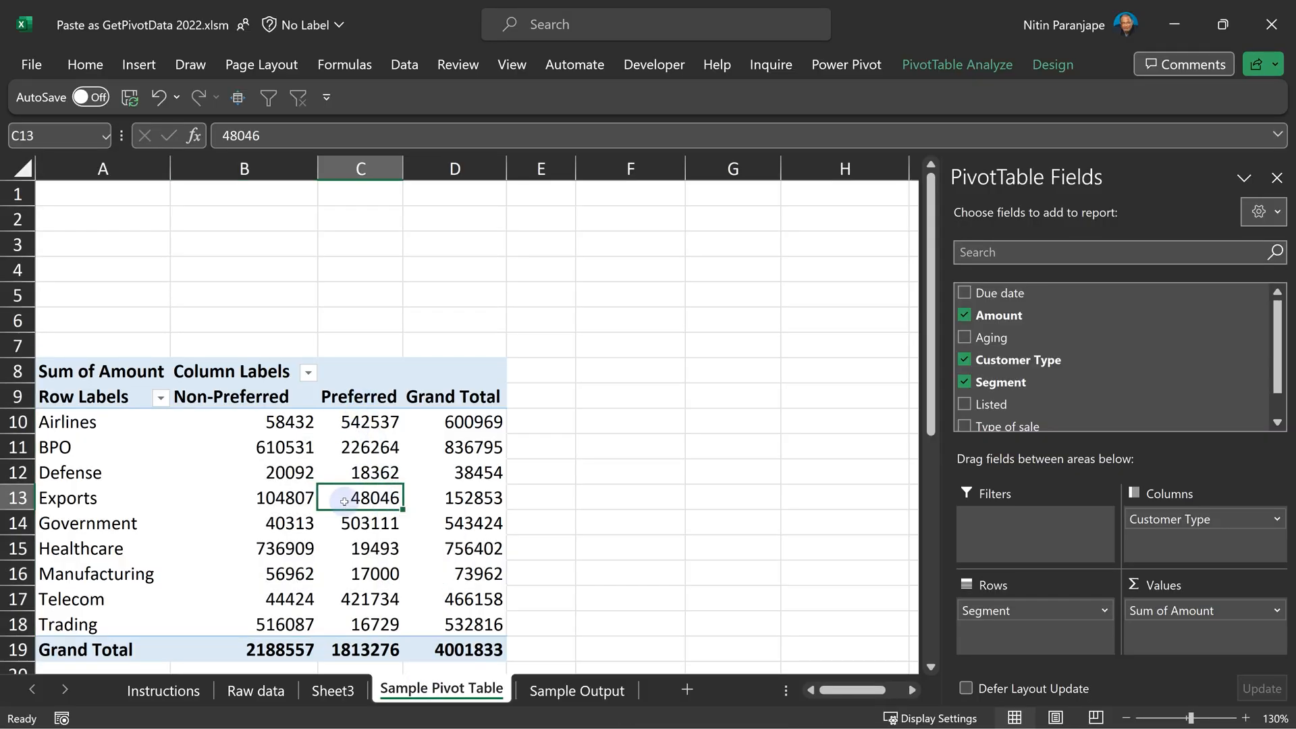
pyautogui.moveTo(371, 497)
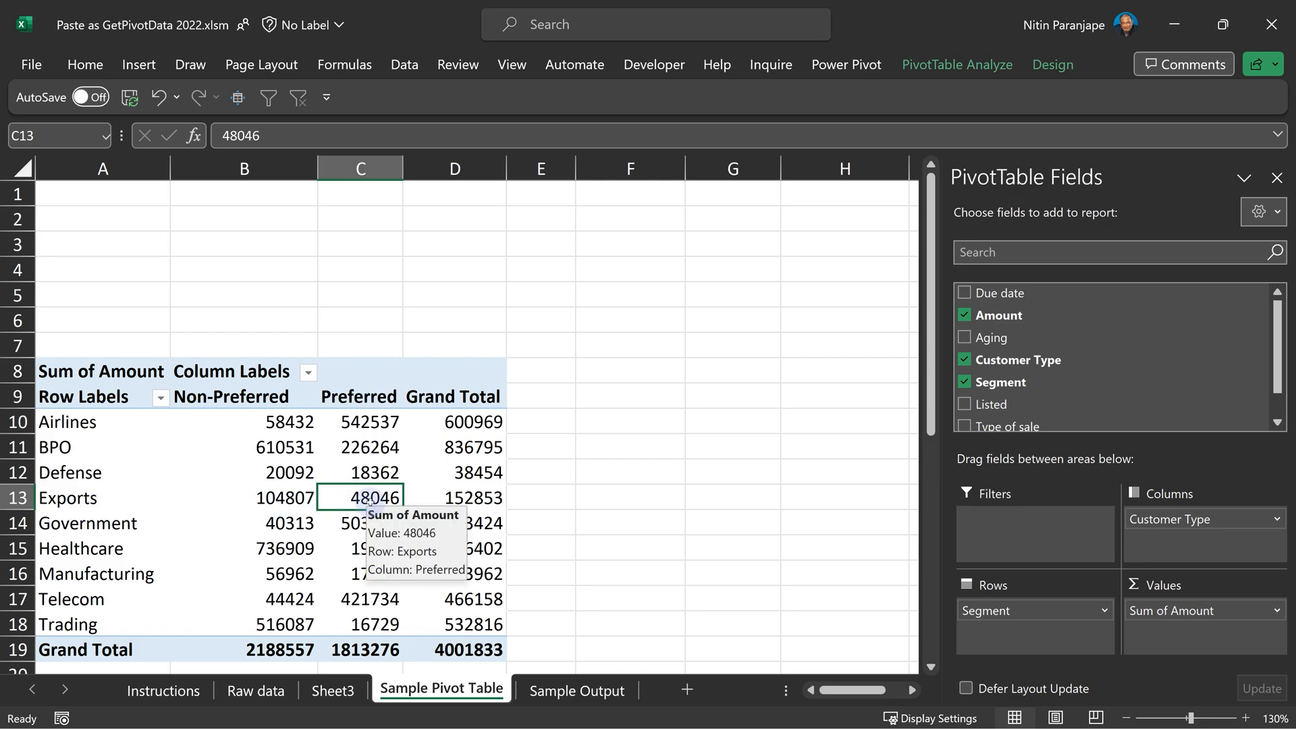
# Step: Open Sheet3 and inspect the GETPIVOTDATA formula behind the Telecom Preferred value
pyautogui.click(332, 690)
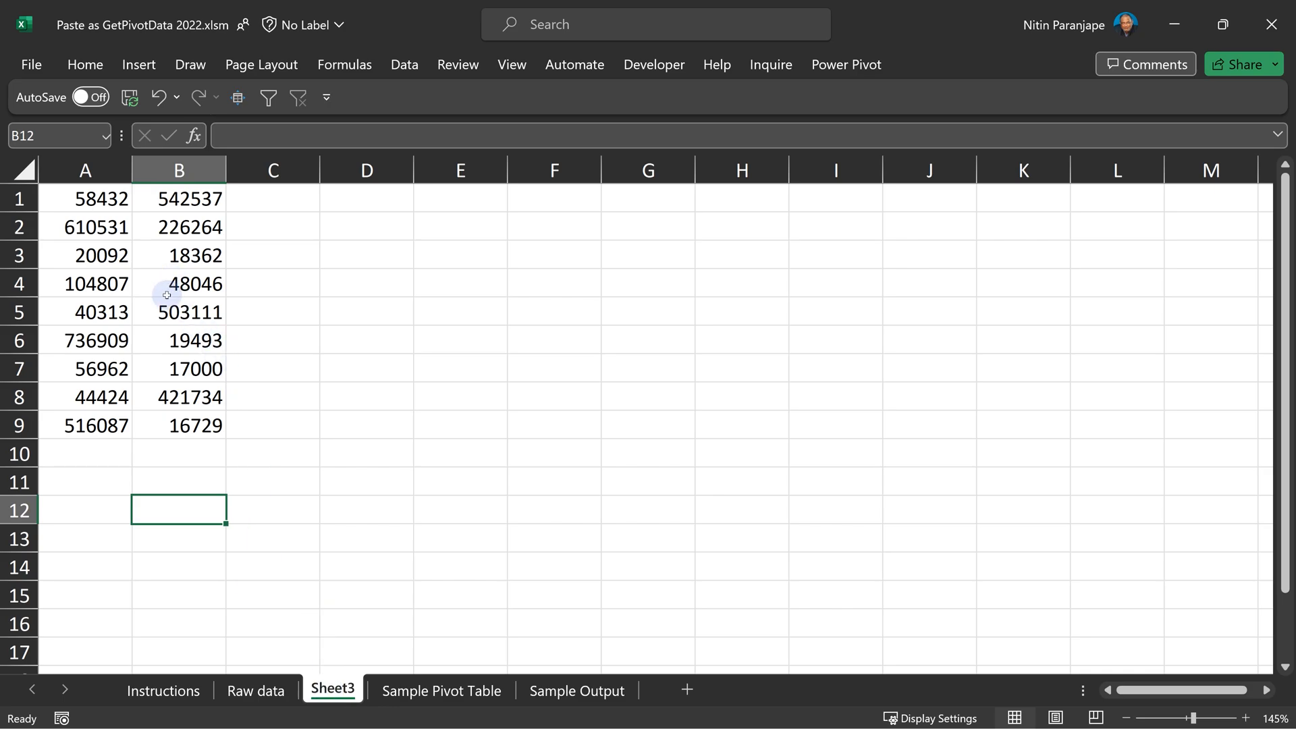
pyautogui.click(179, 397)
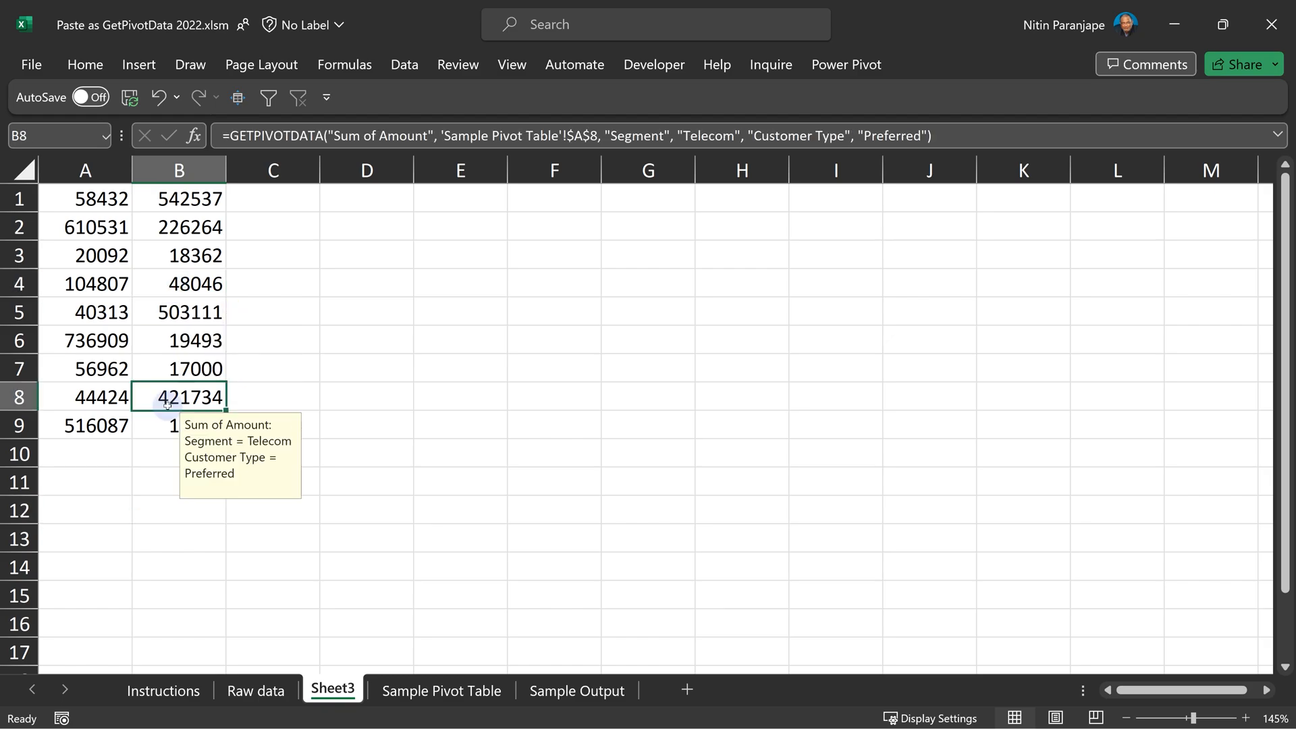
pyautogui.click(178, 312)
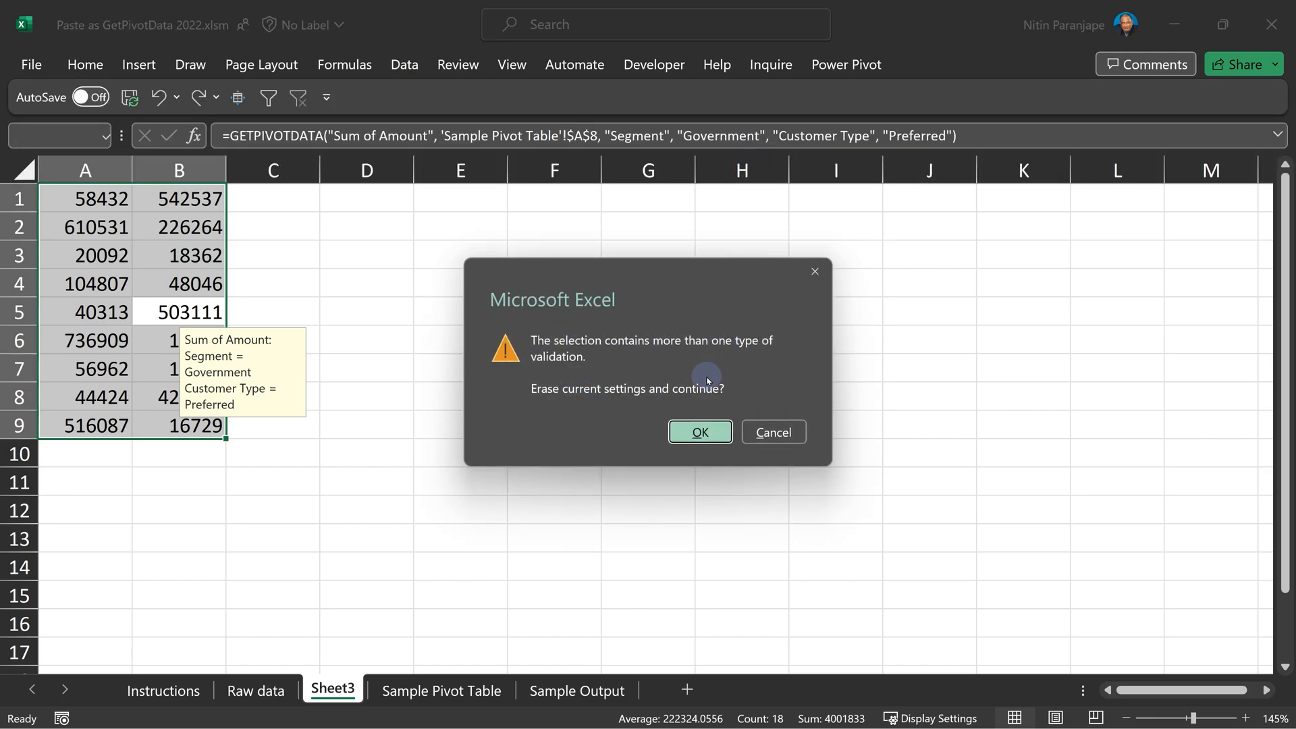
# Step: Dismiss the mixed-validation warning and return to the Sample Pivot Table sheet
pyautogui.click(698, 431)
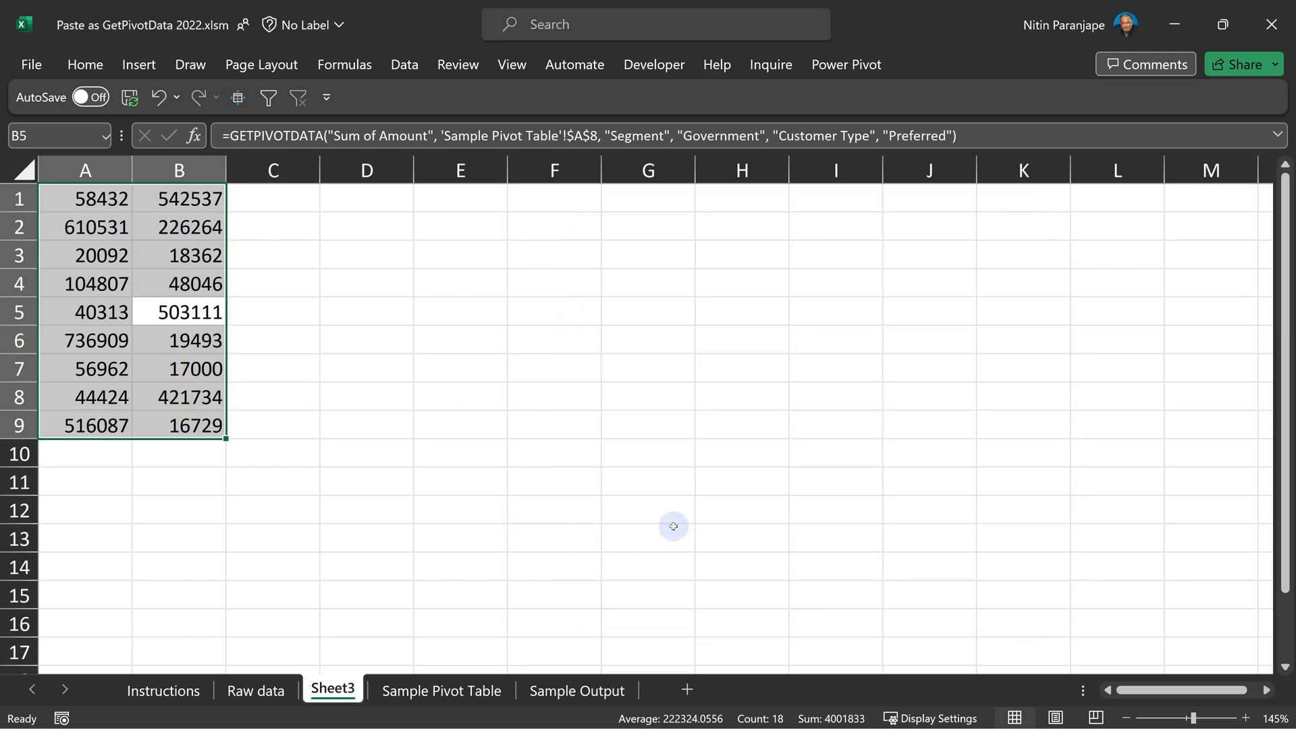
pyautogui.click(440, 689)
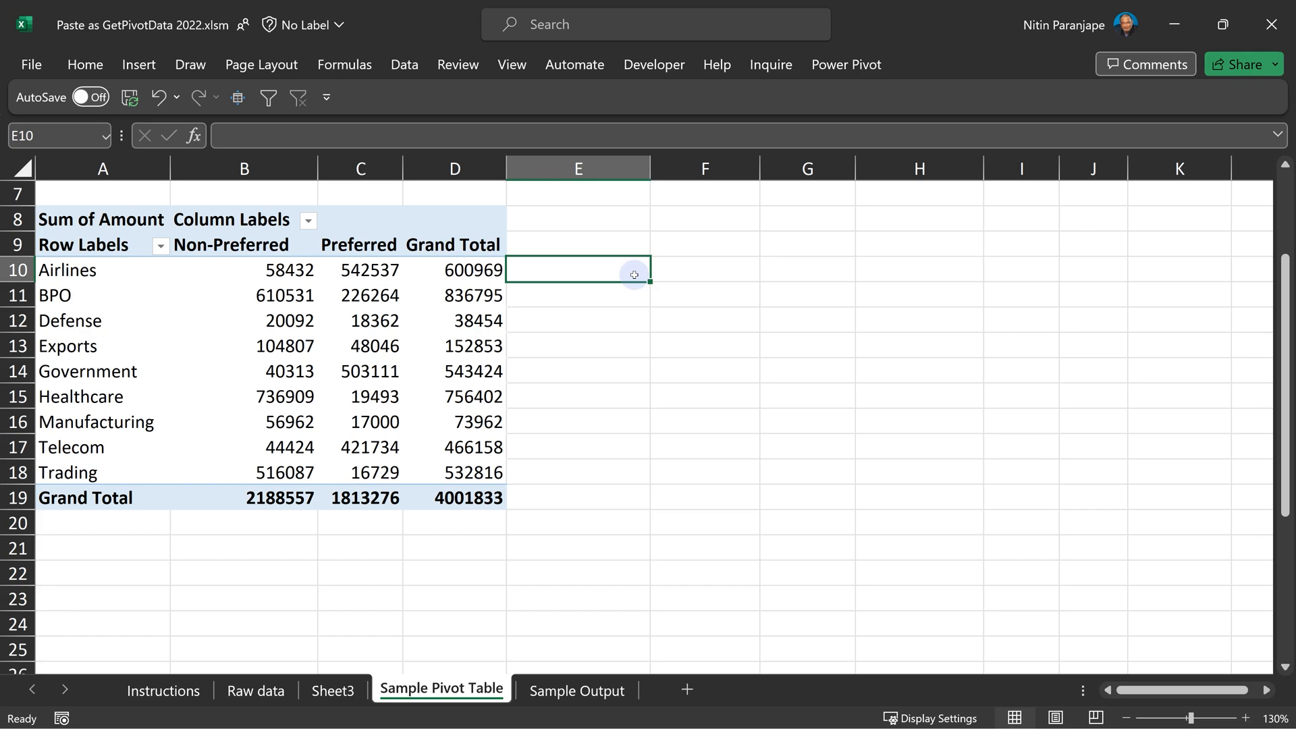
# Step: Enter a GETPIVOTDATA formula in E10 for the Airlines grand total times 4%
pyautogui.write('=')
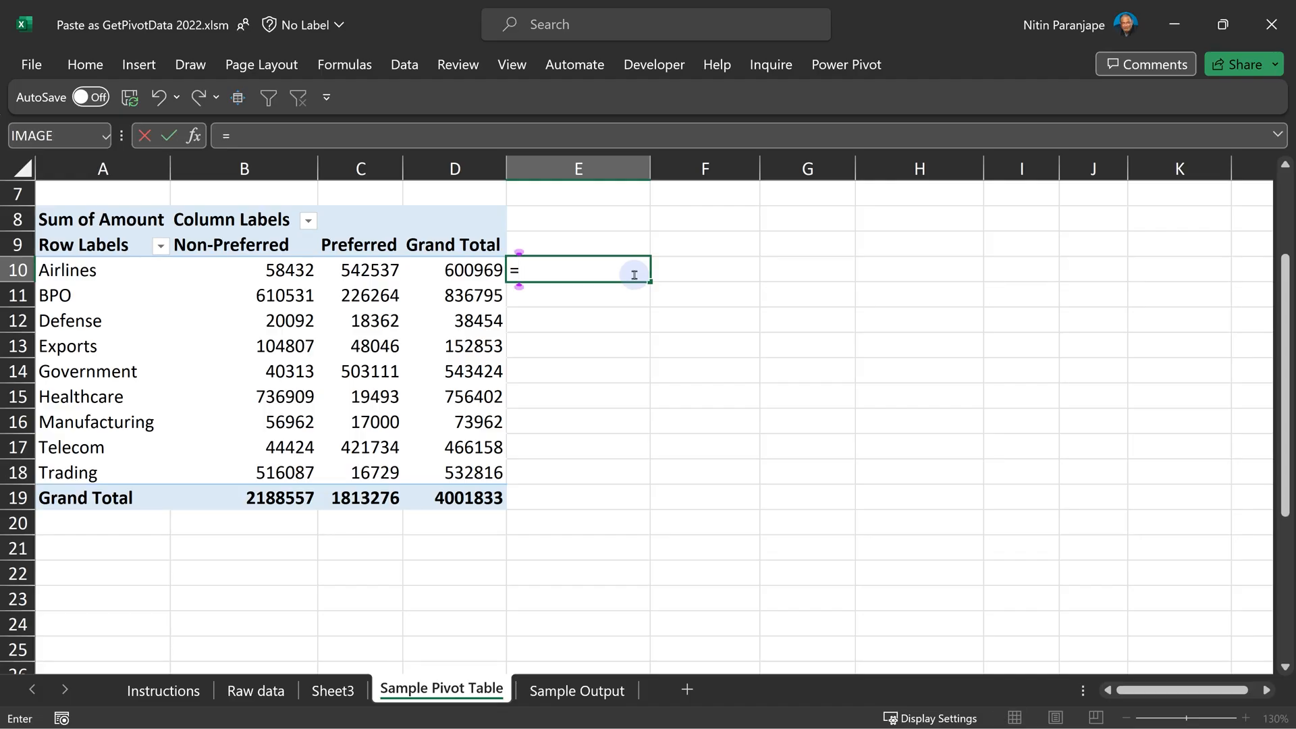
pyautogui.click(454, 270)
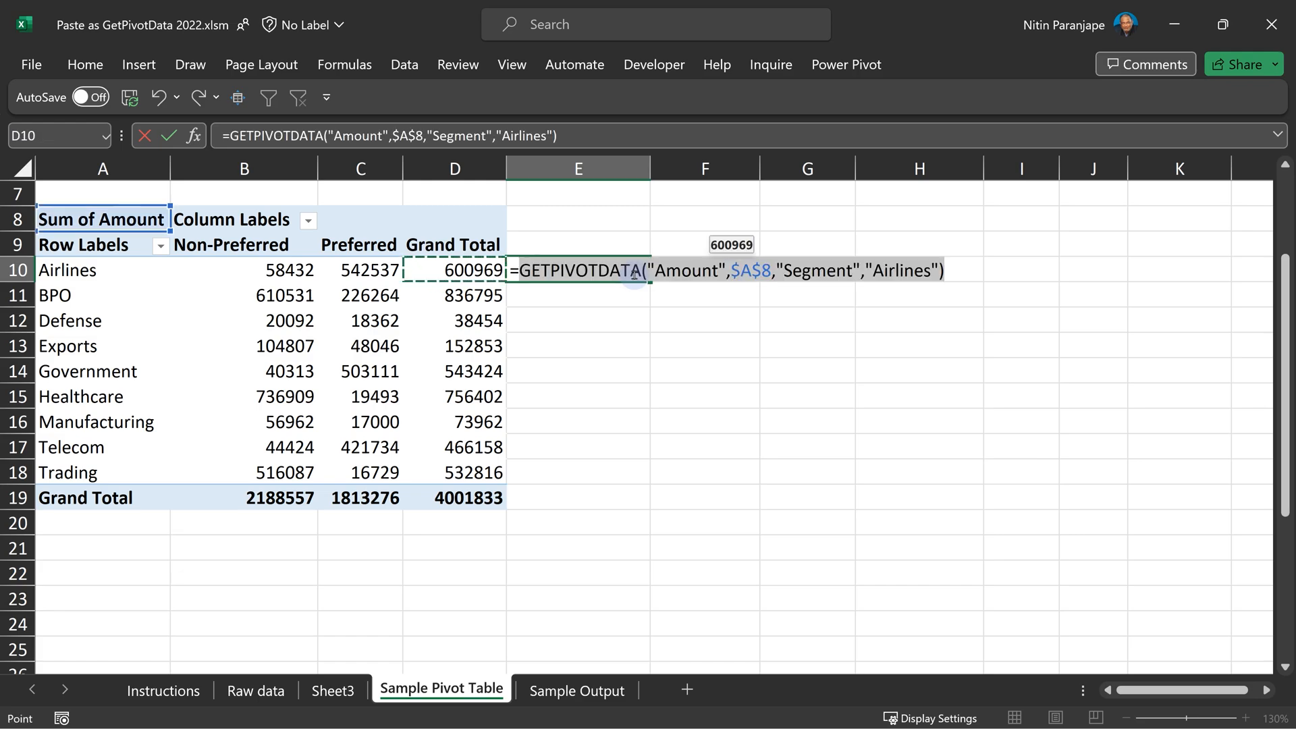
pyautogui.write('*4%')
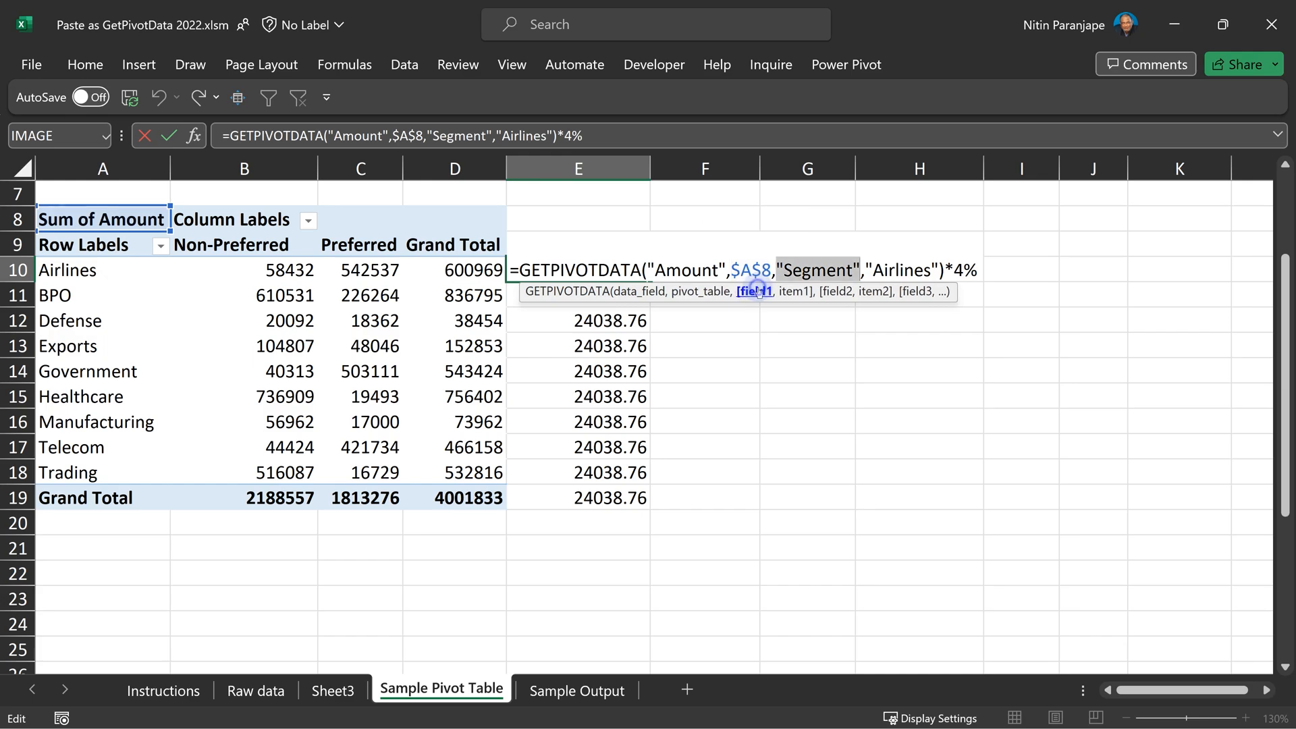
pyautogui.moveTo(794, 291)
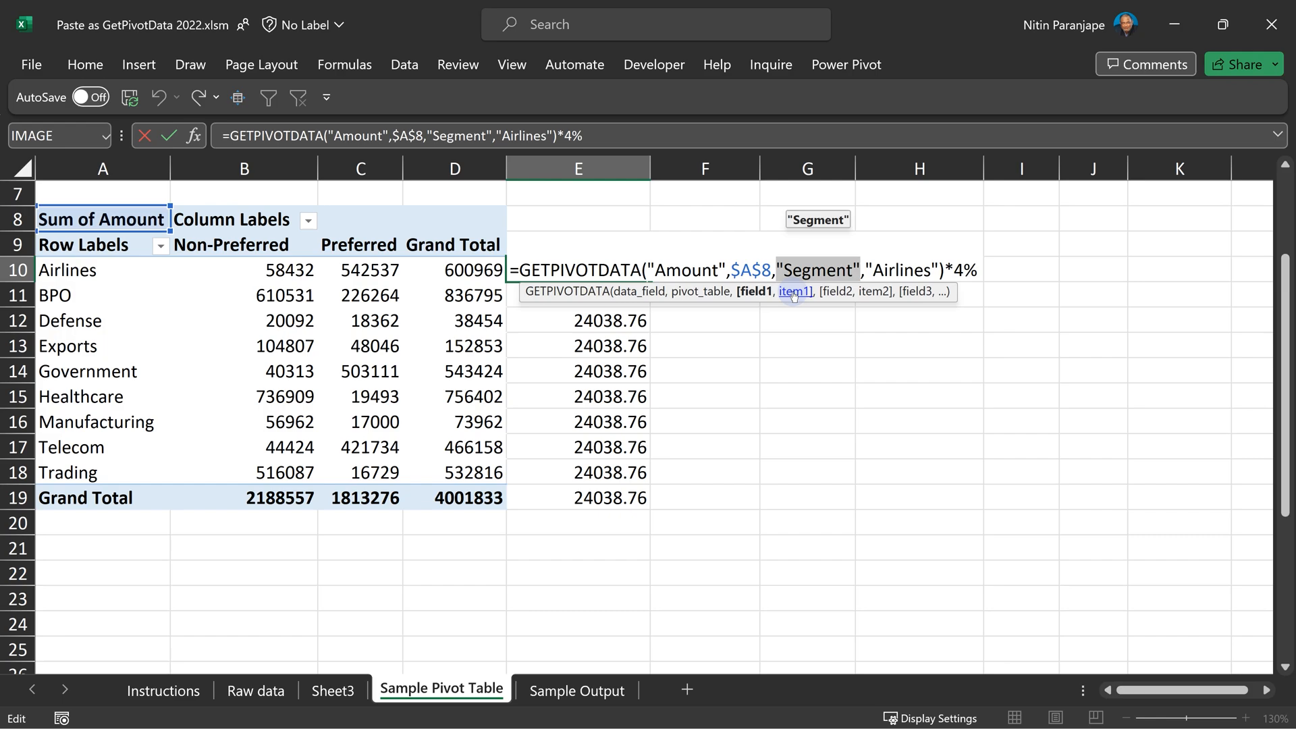
pyautogui.moveTo(973, 270)
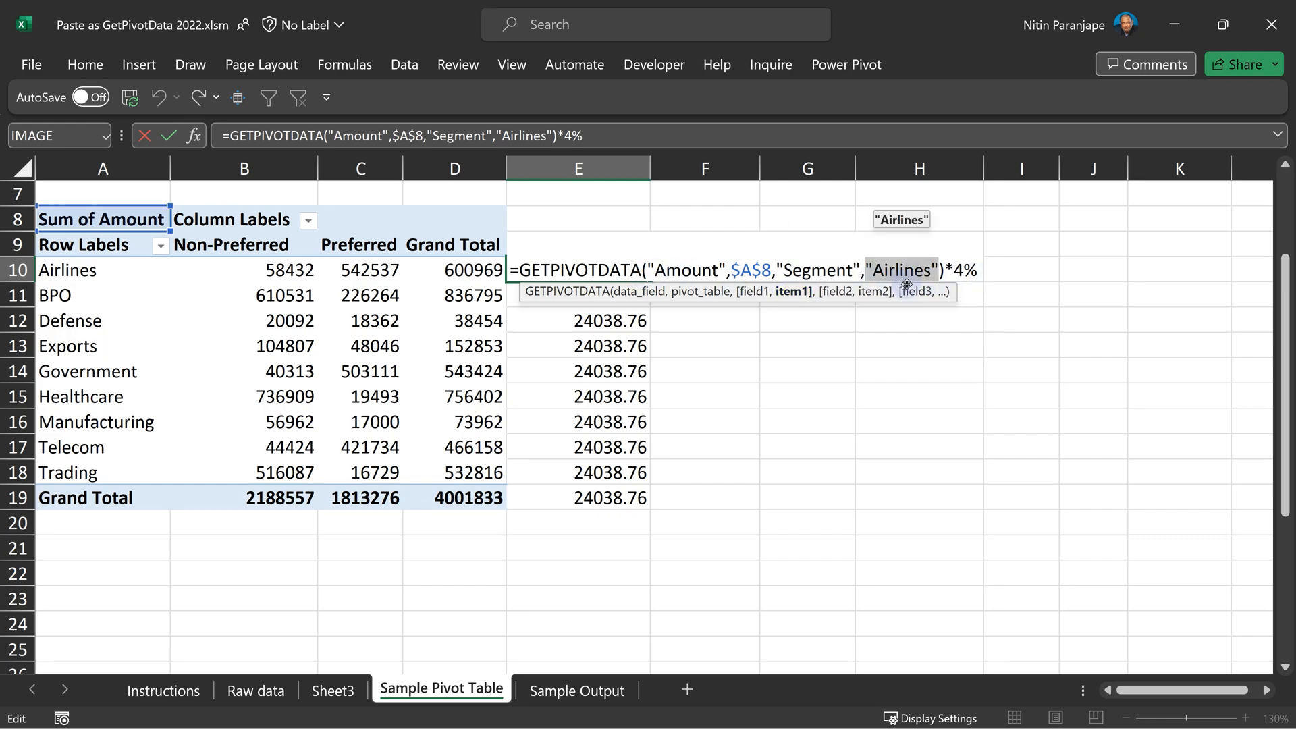
pyautogui.moveTo(1047, 358)
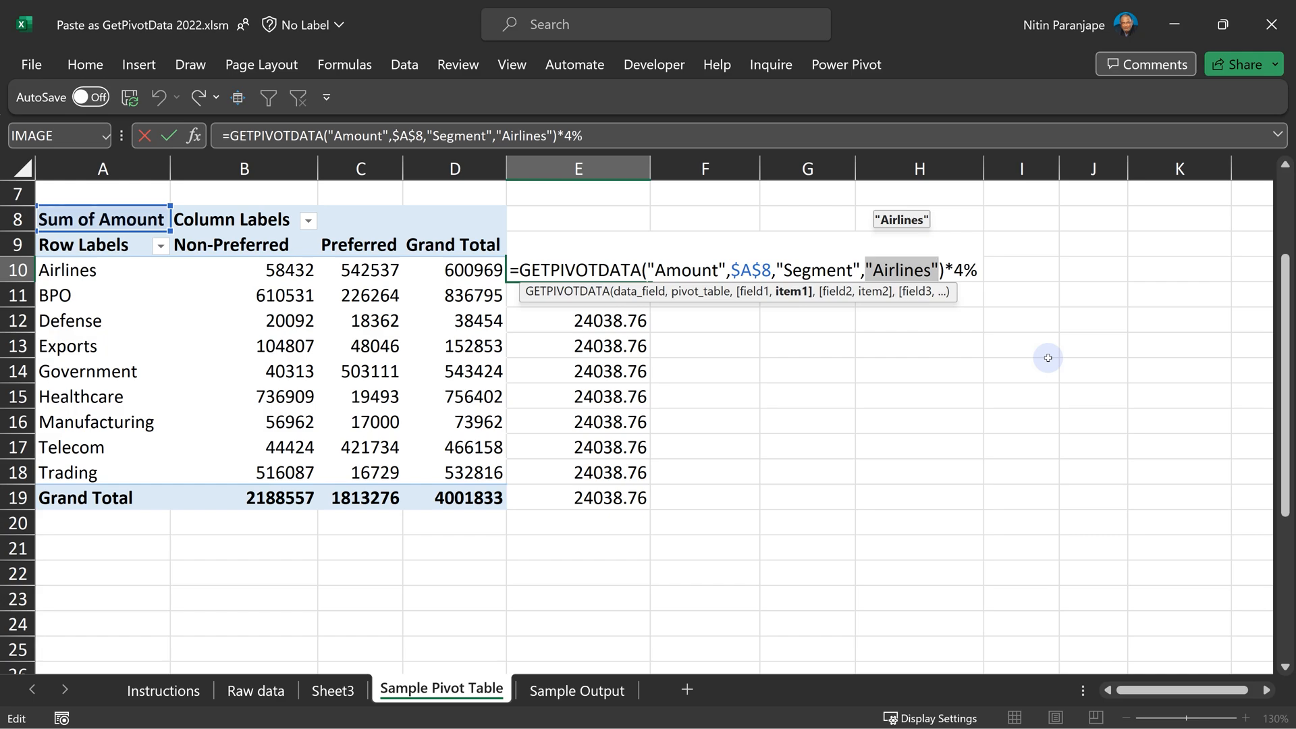
pyautogui.moveTo(751, 292)
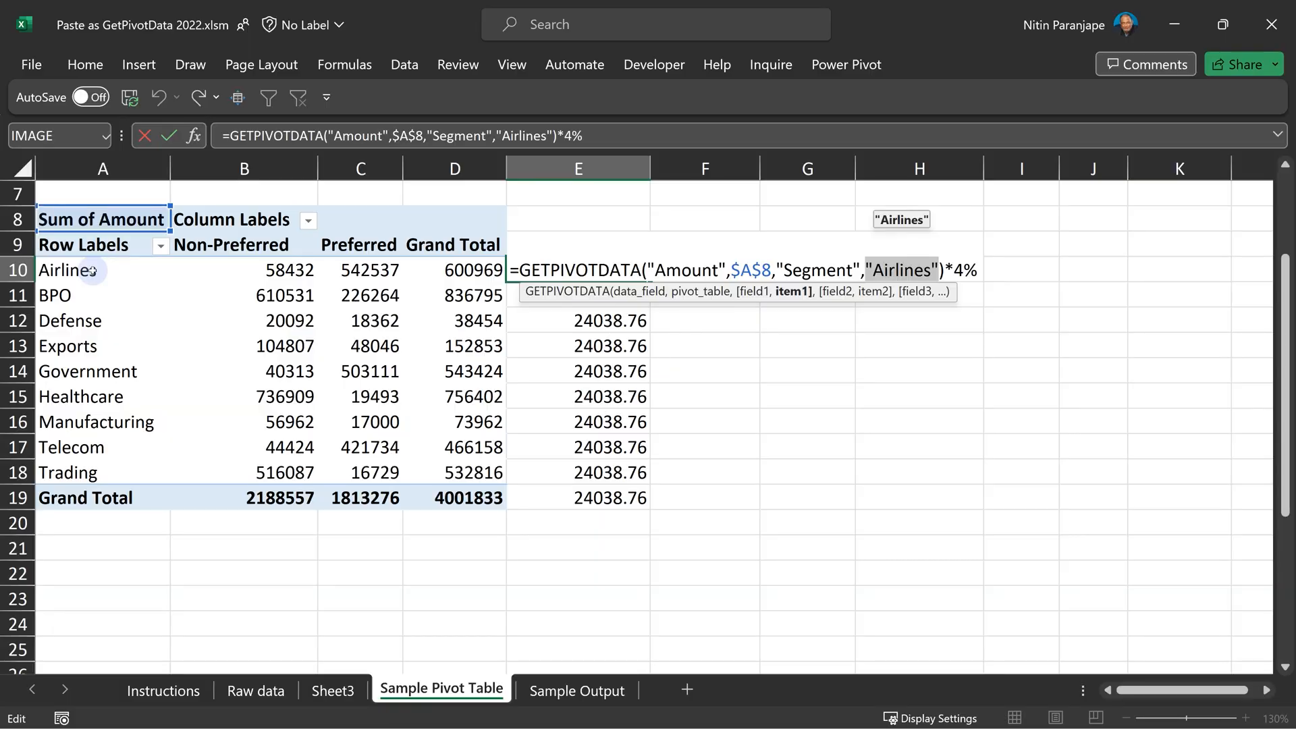
# Step: Replace 'Airlines' with row label A10, delete E19's #REF!, and check Defense's formula
pyautogui.click(71, 269)
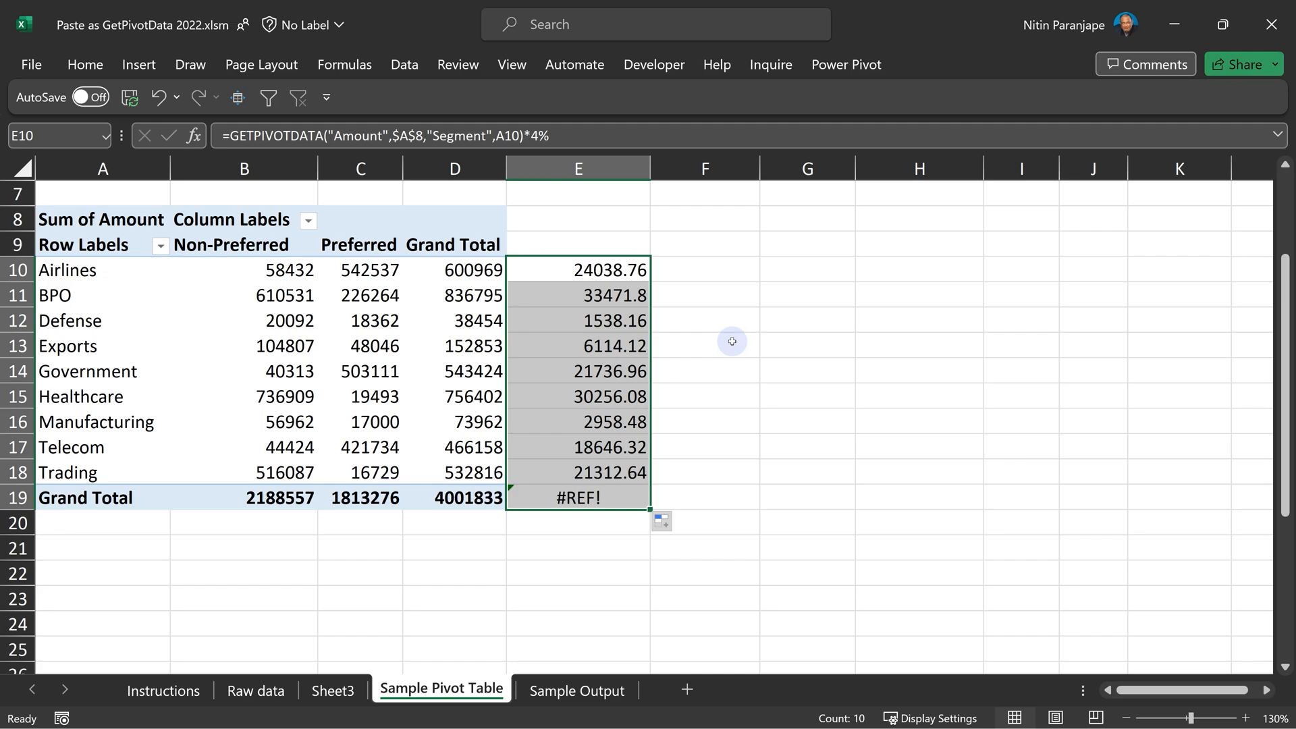
pyautogui.click(578, 497)
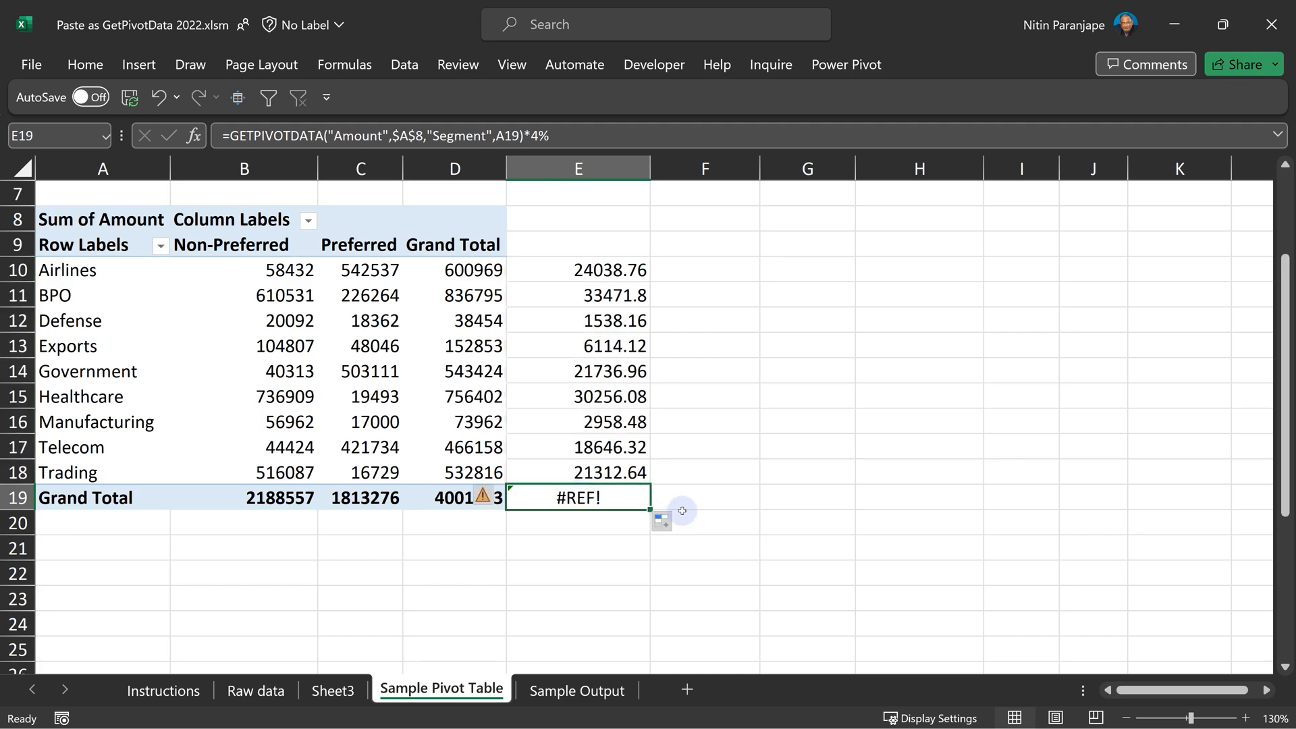
pyautogui.click(578, 321)
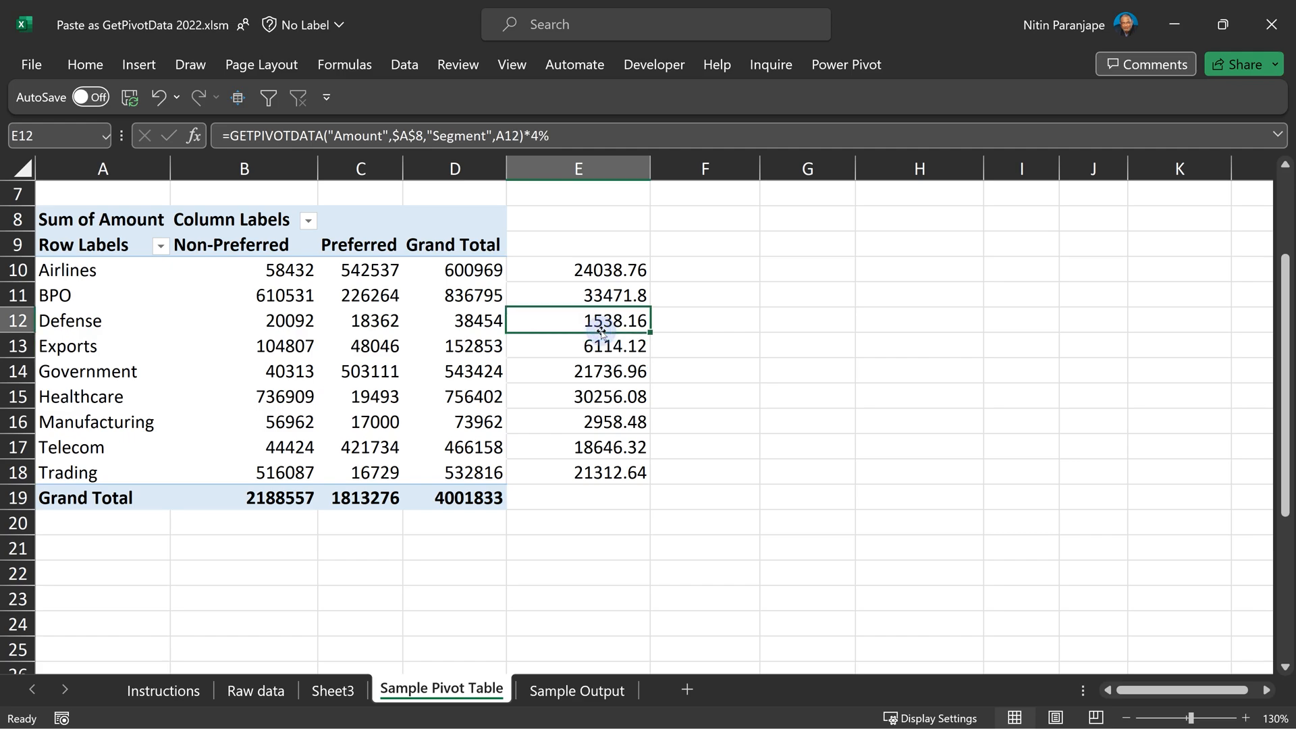
pyautogui.moveTo(769, 351)
pyautogui.write('=')
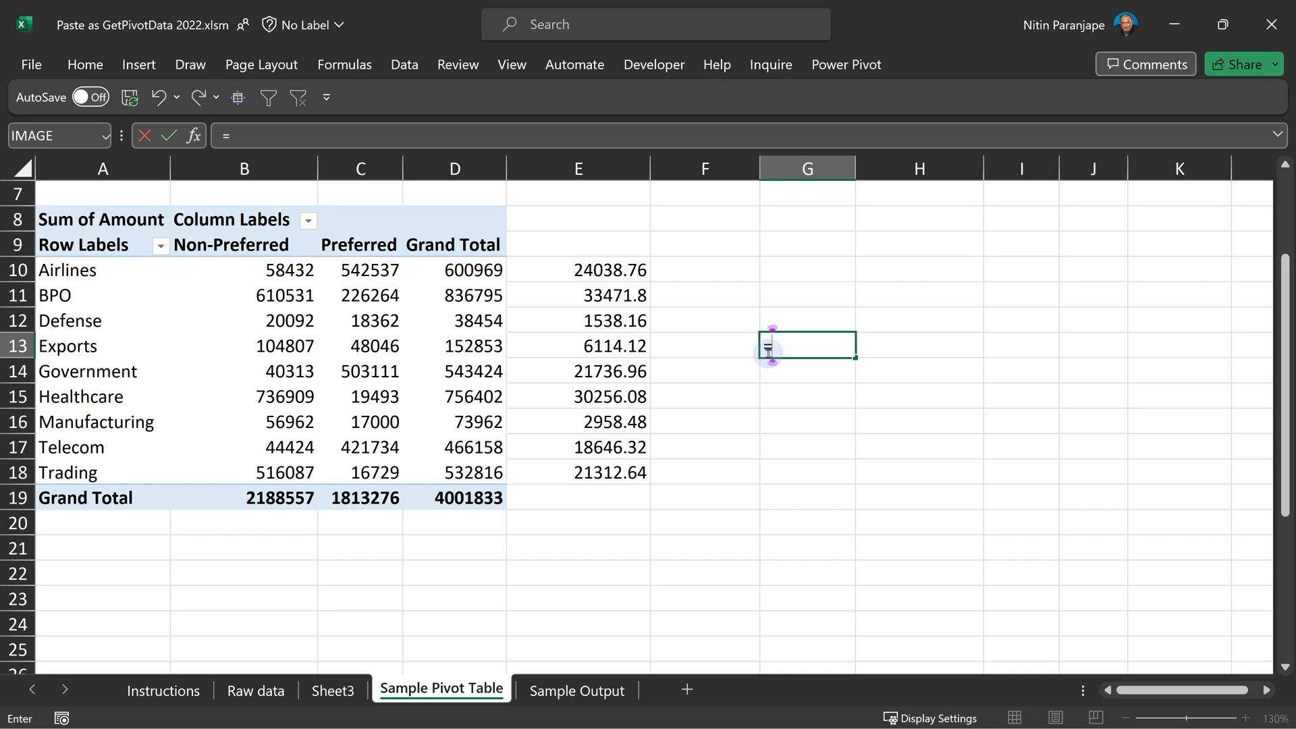
# Step: Toggle Generate GetPivotData from the PivotTable Analyze Options dropdown
pyautogui.click(360, 346)
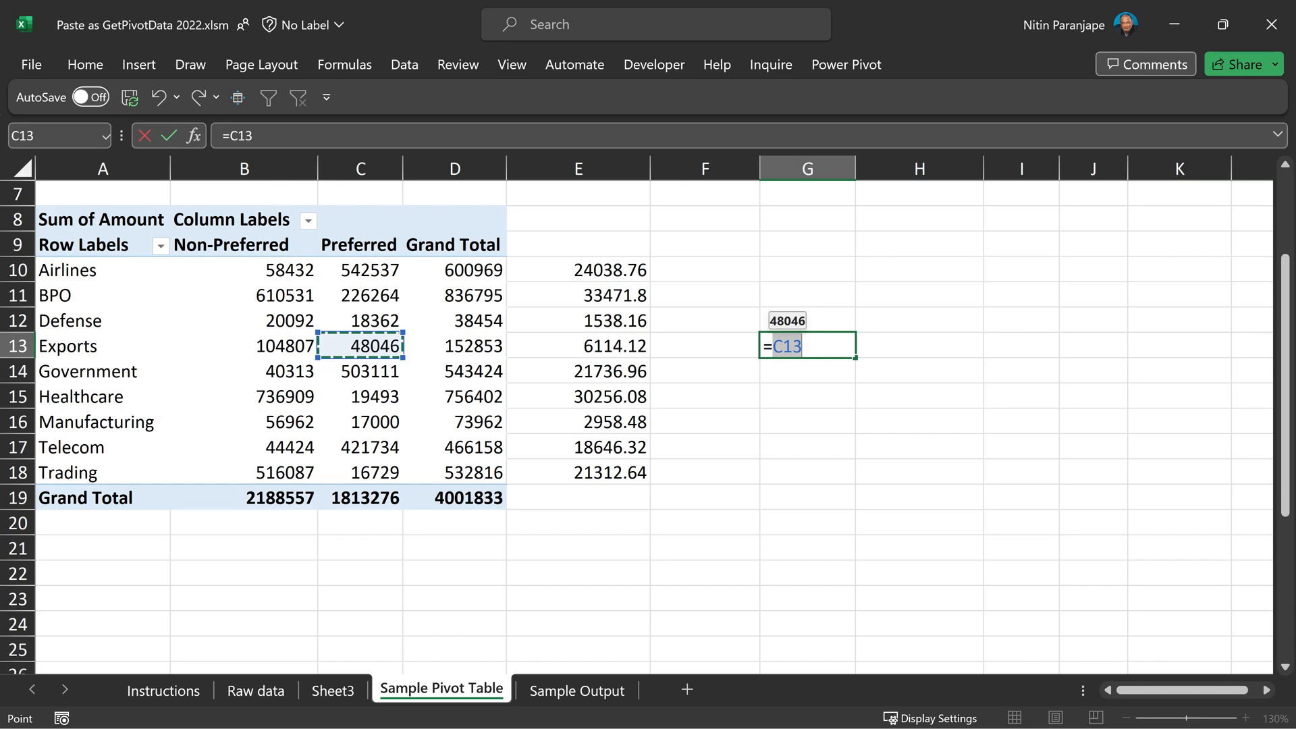
pyautogui.click(360, 397)
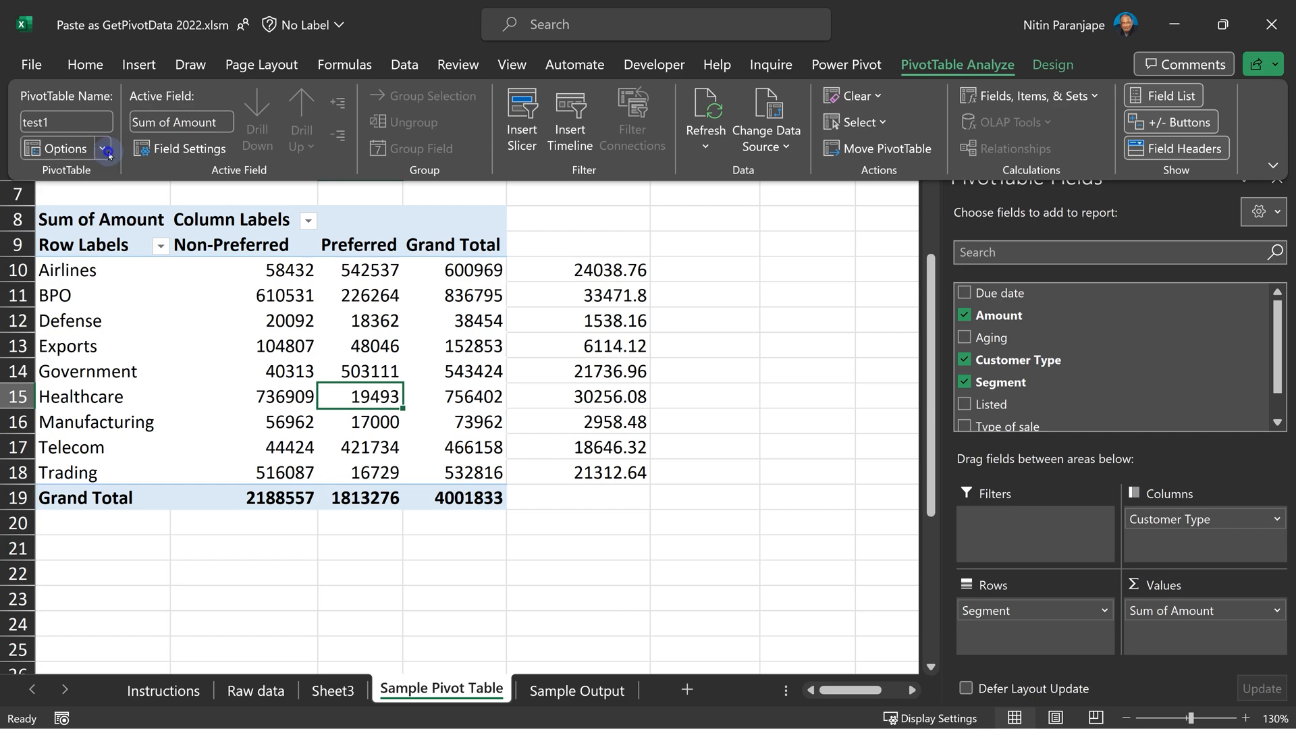
pyautogui.click(107, 148)
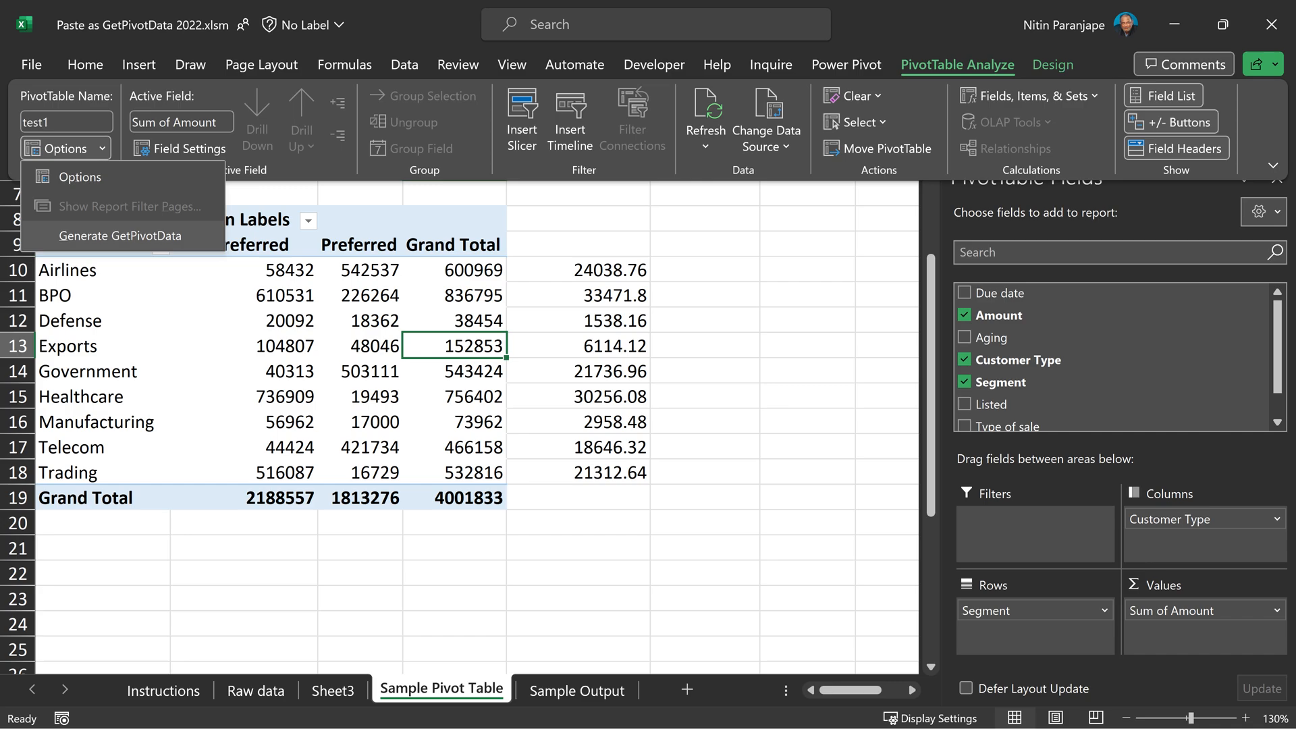
pyautogui.click(359, 397)
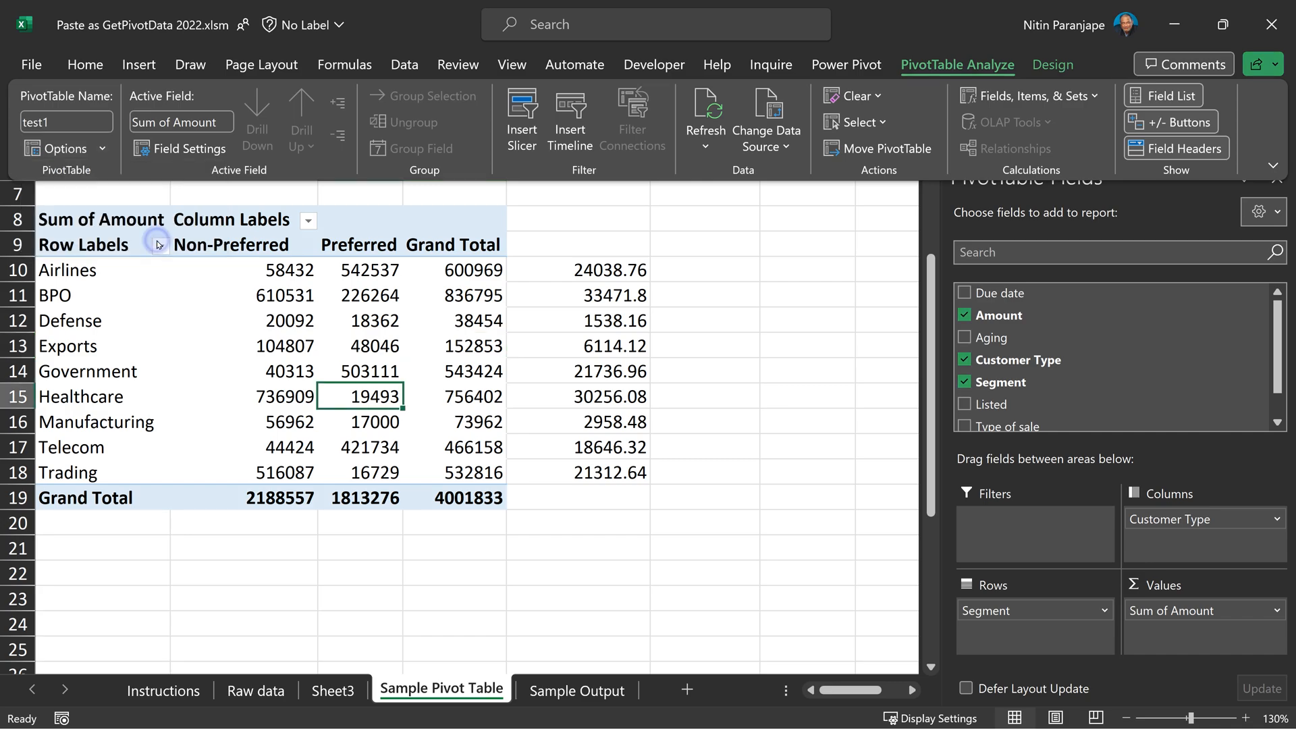